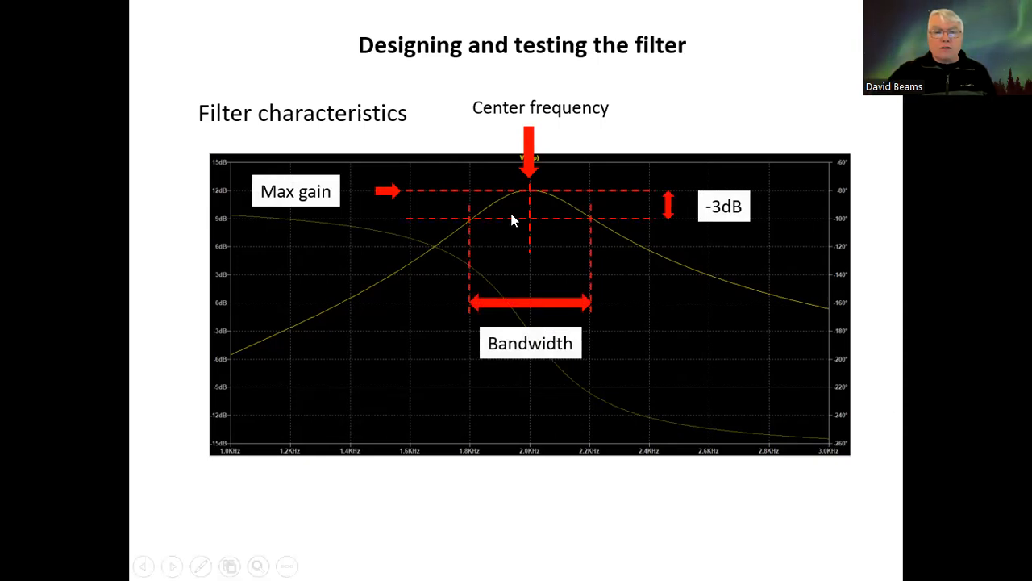
pyautogui.moveTo(590, 226)
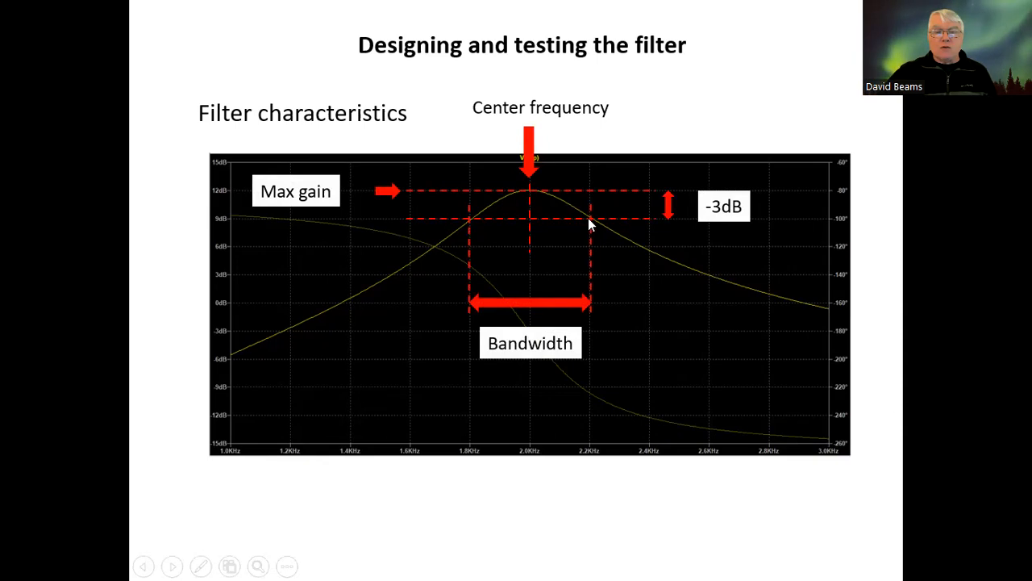
pyautogui.moveTo(581, 211)
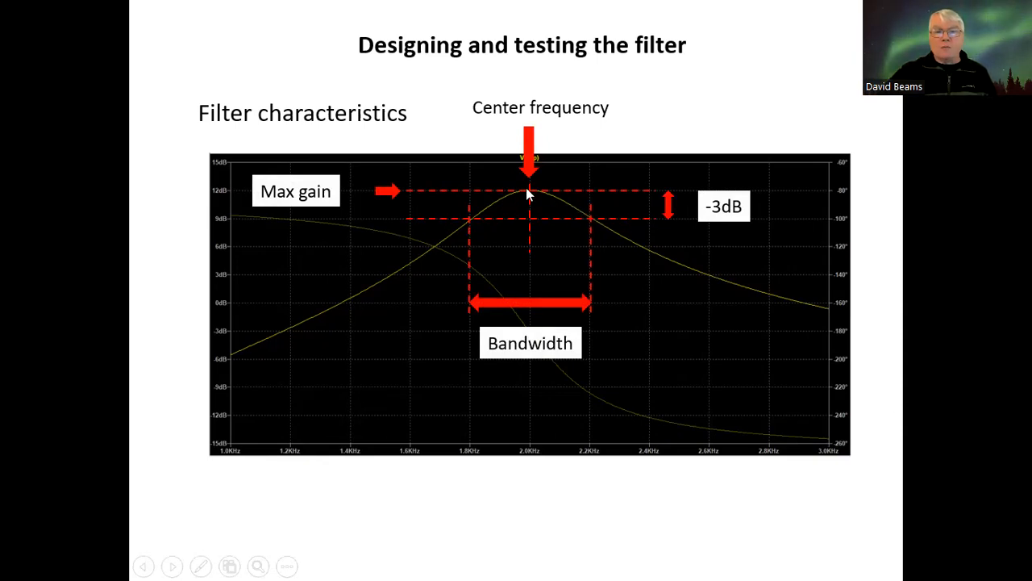
pyautogui.moveTo(326, 354)
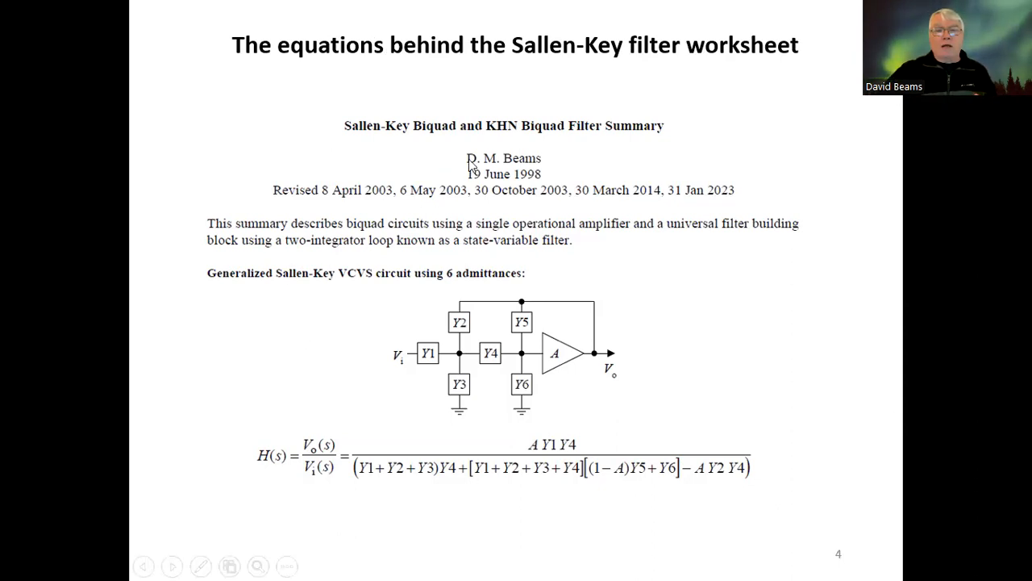
pyautogui.moveTo(603, 139)
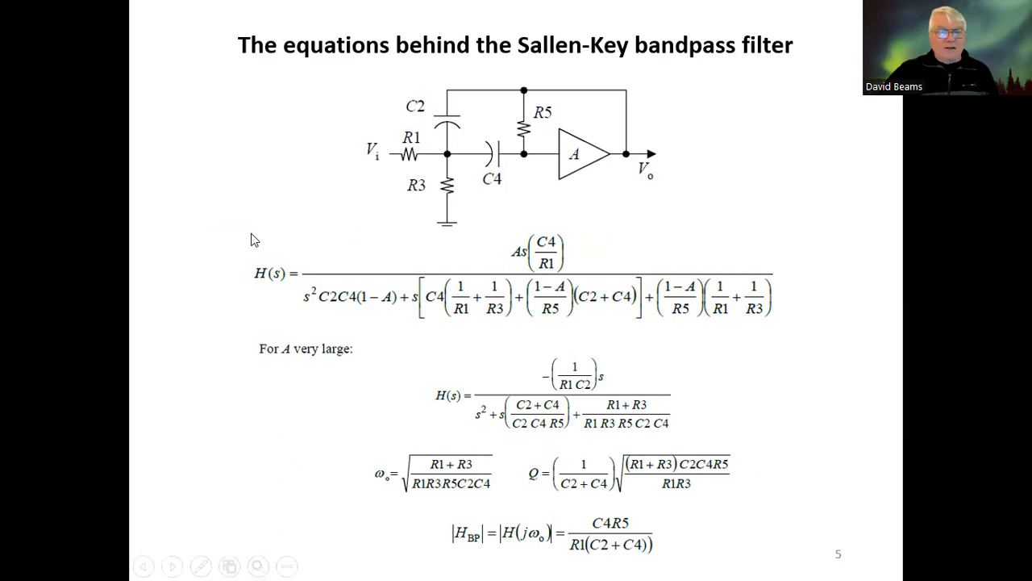
pyautogui.moveTo(766, 342)
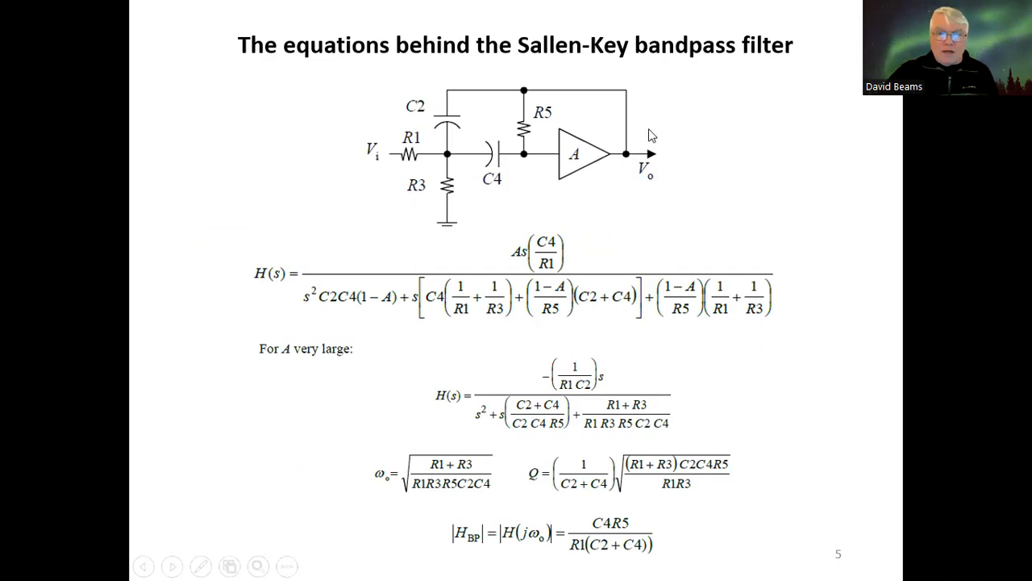
pyautogui.moveTo(345, 155)
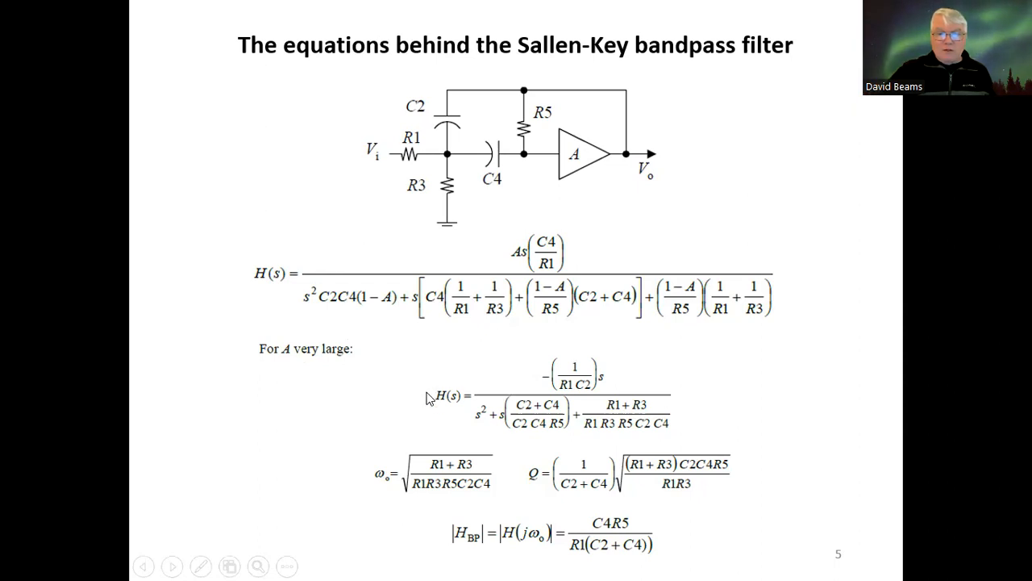
pyautogui.moveTo(674, 414)
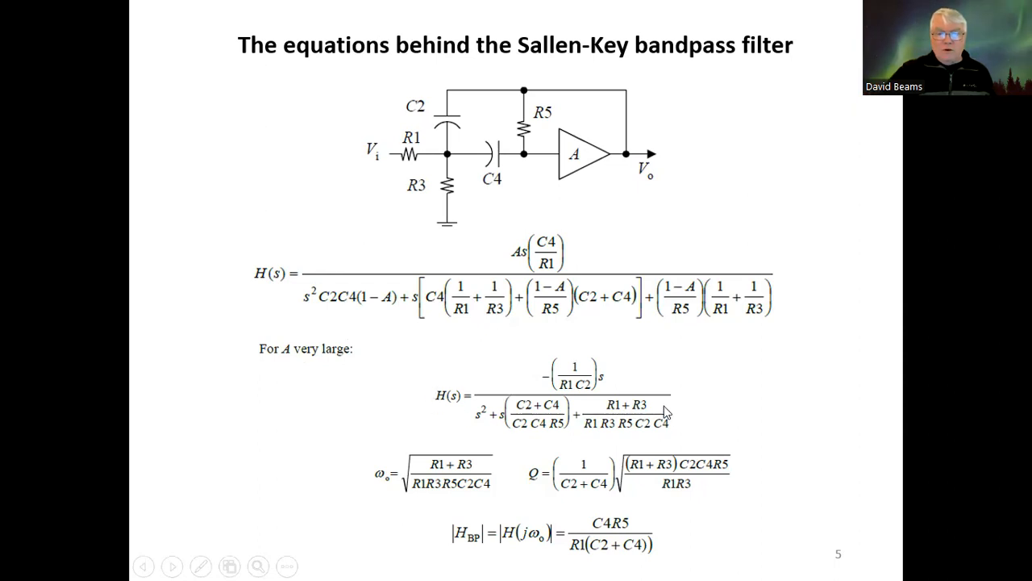
pyautogui.moveTo(460, 477)
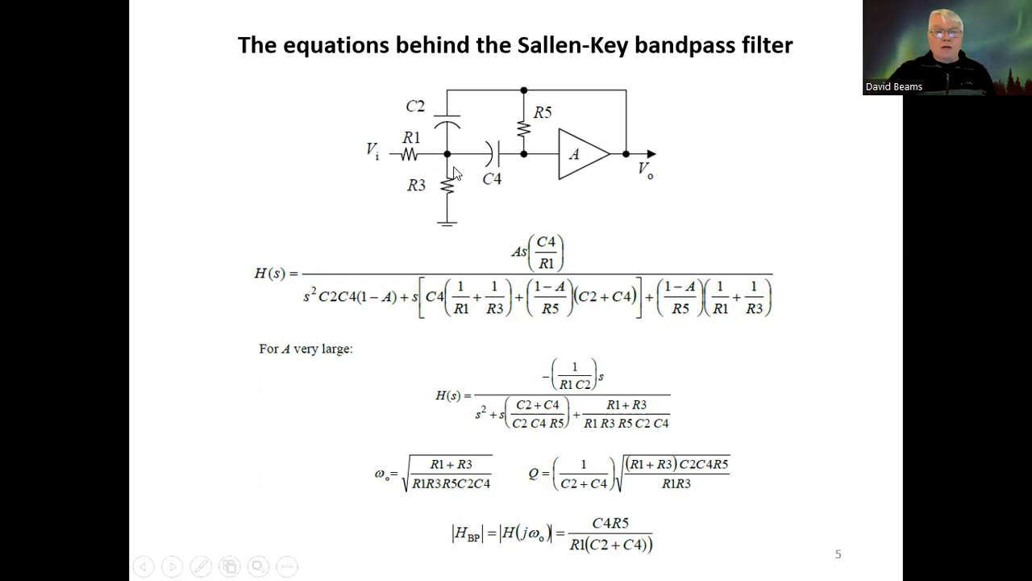
pyautogui.moveTo(448, 184)
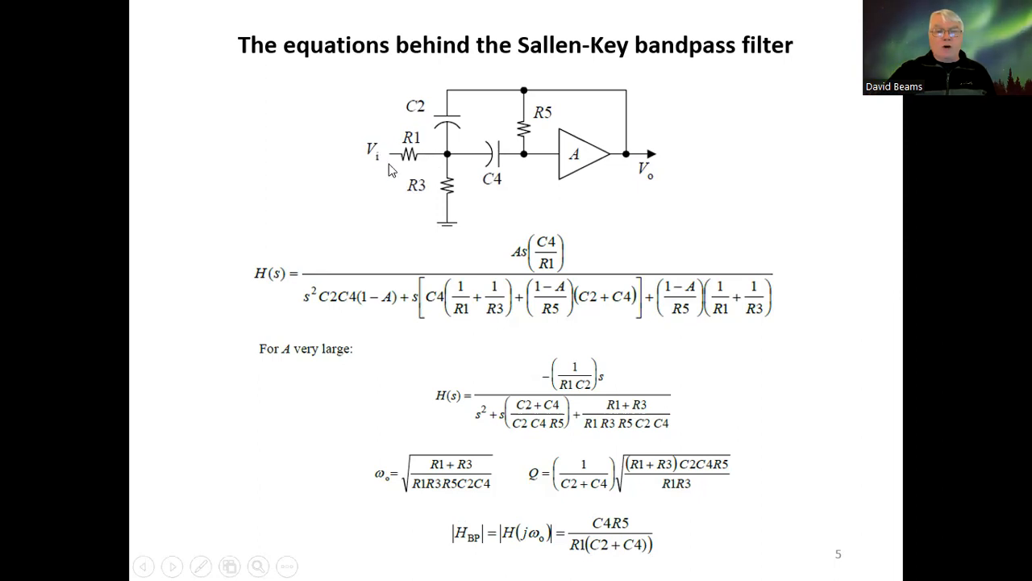
pyautogui.moveTo(422, 146)
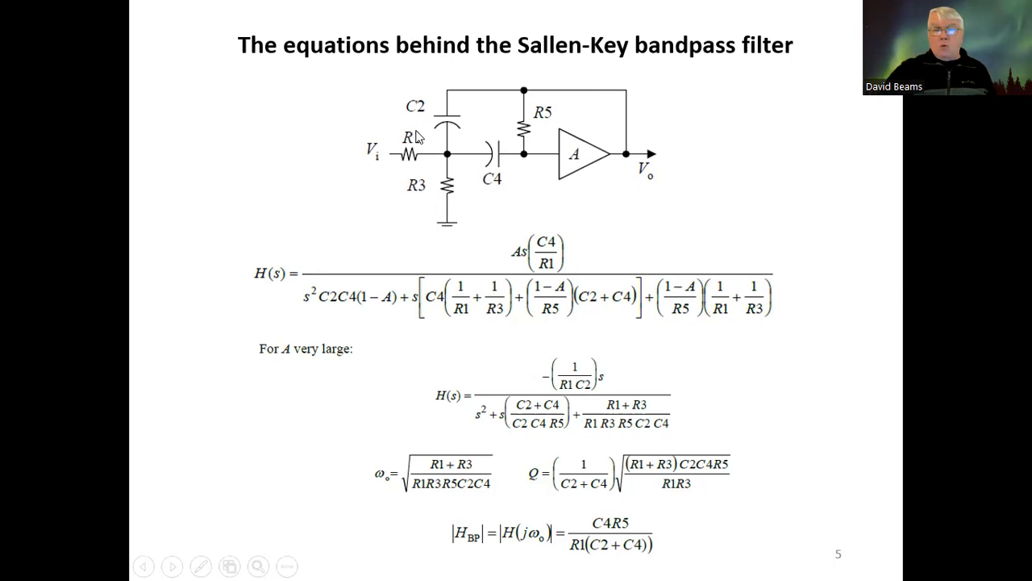
pyautogui.moveTo(425, 186)
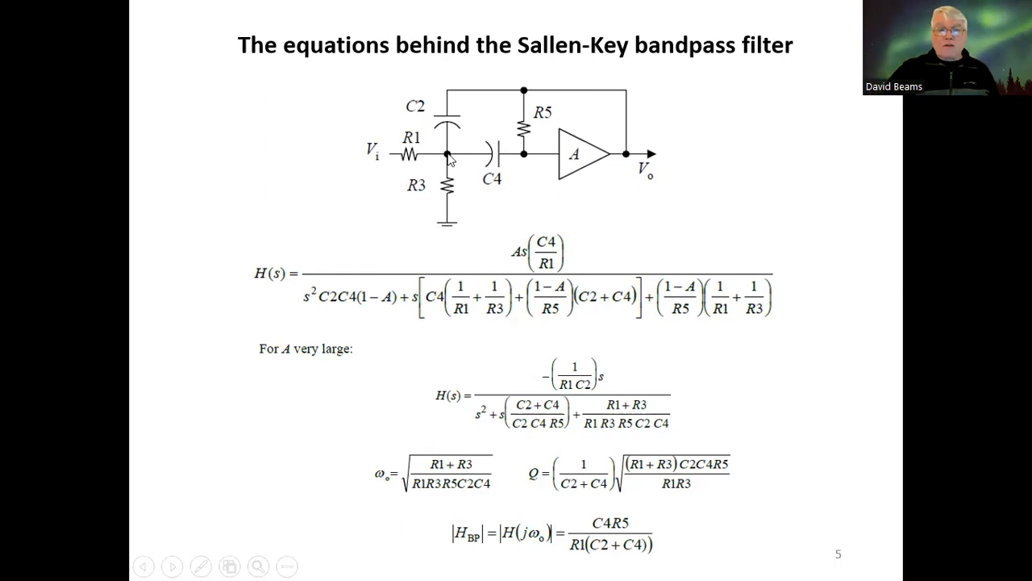
pyautogui.moveTo(400, 159)
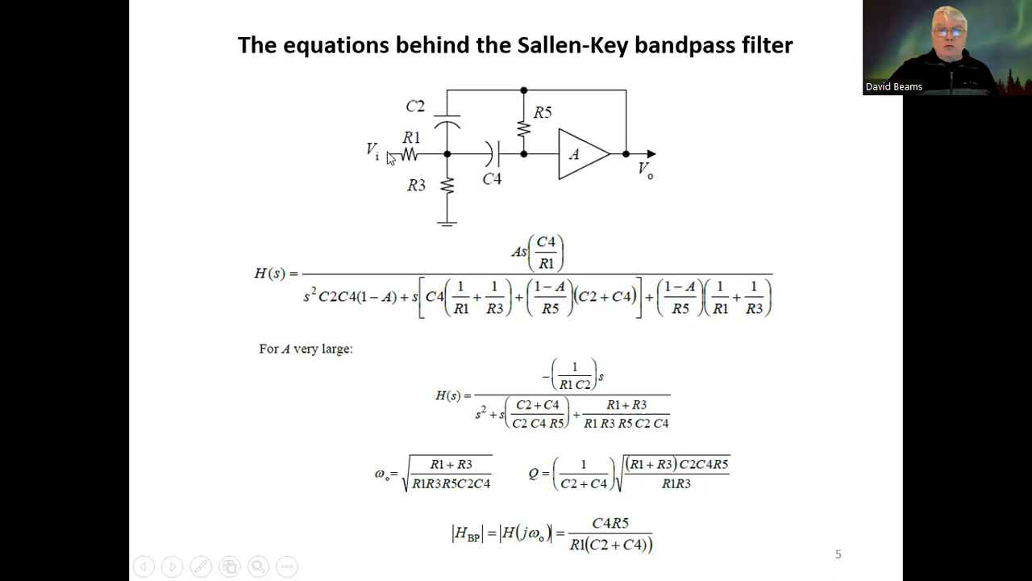
pyautogui.moveTo(383, 153)
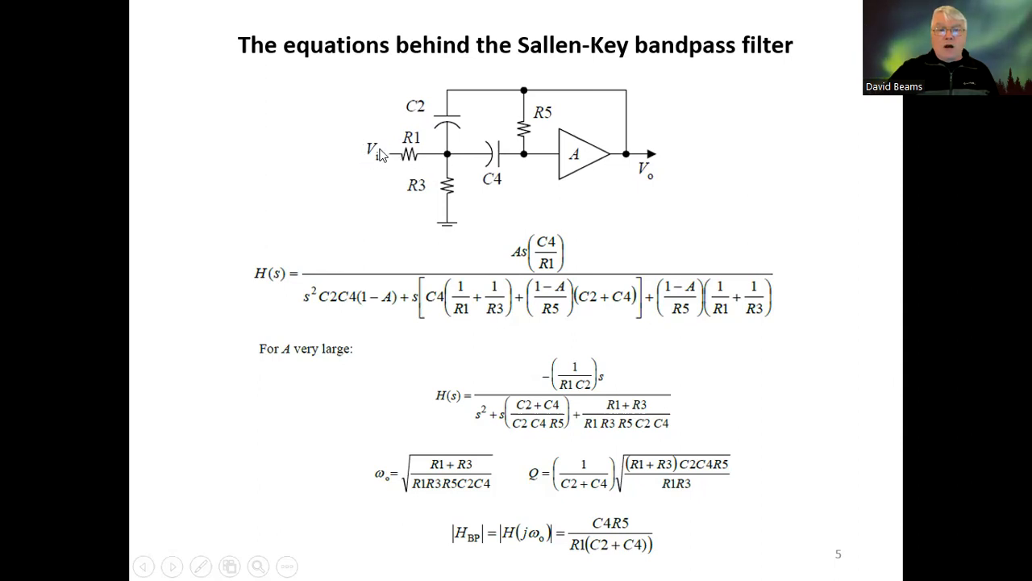
pyautogui.moveTo(391, 153)
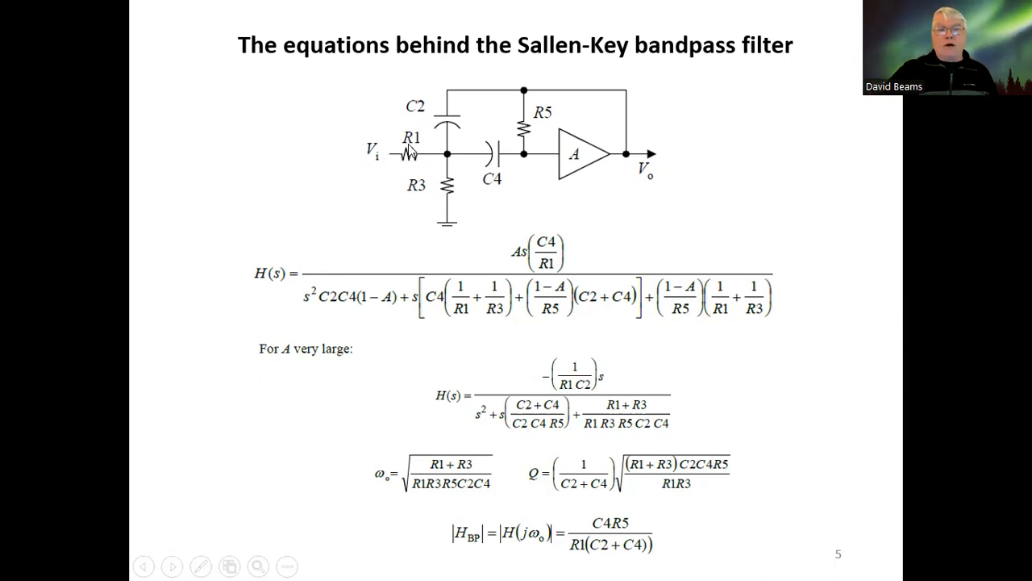
pyautogui.moveTo(449, 184)
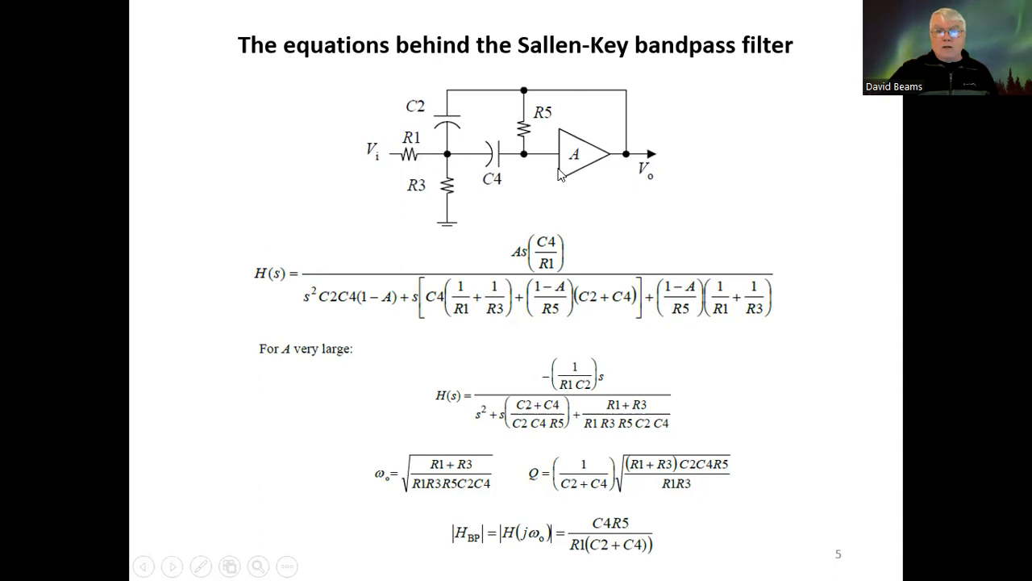
pyautogui.moveTo(634, 156)
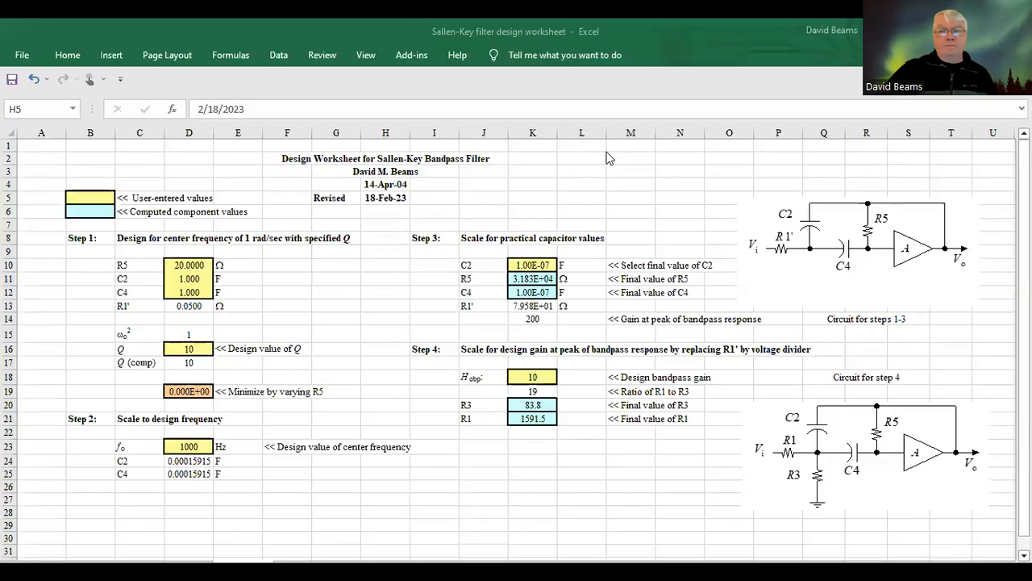
pyautogui.moveTo(605, 152)
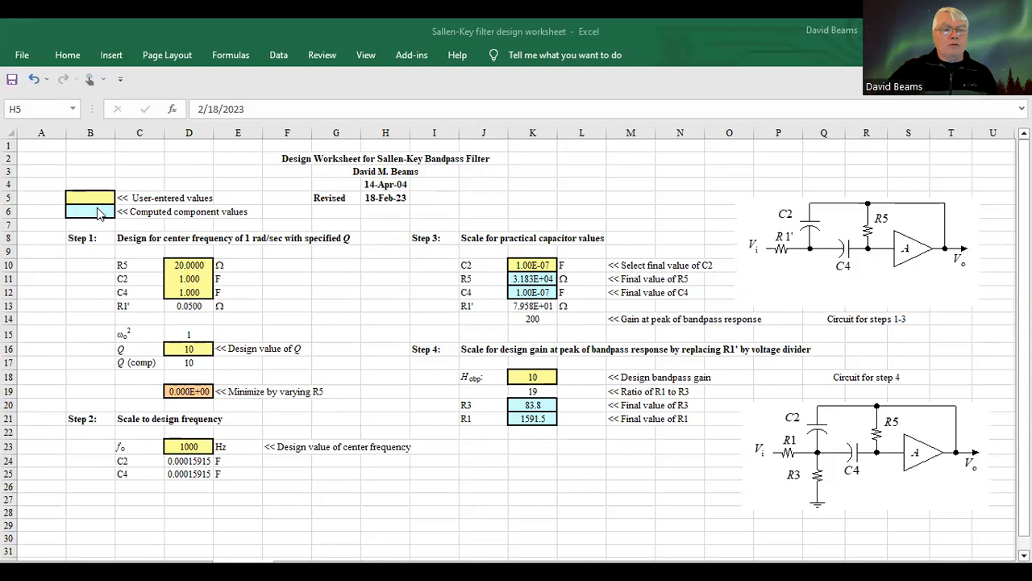
pyautogui.moveTo(308, 242)
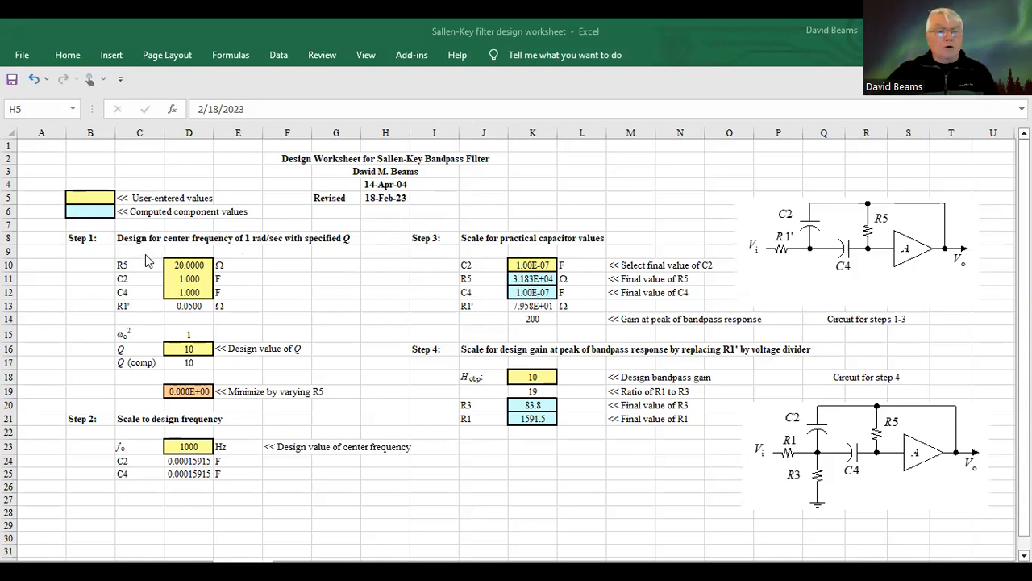
pyautogui.moveTo(202, 310)
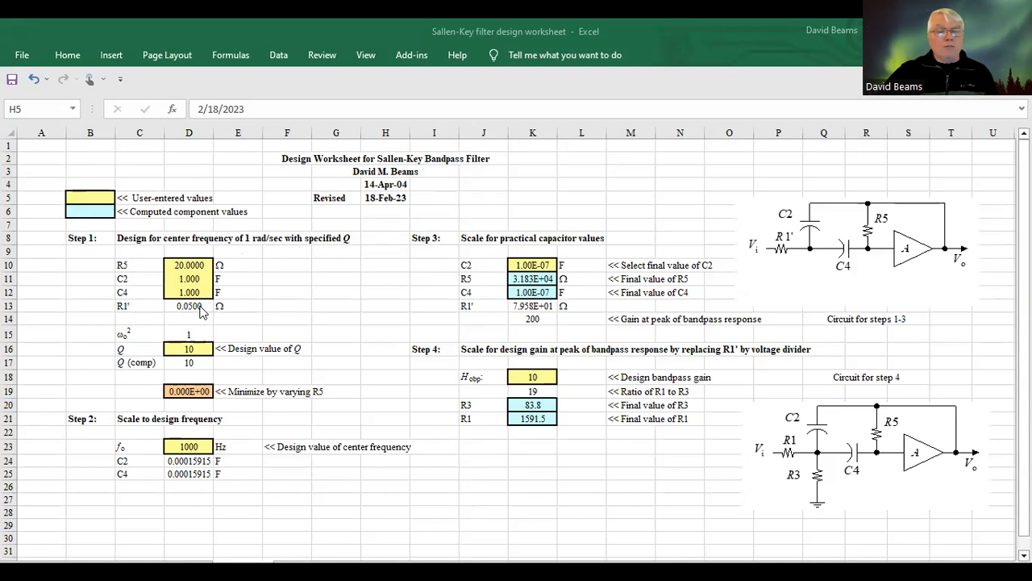
pyautogui.moveTo(406, 306)
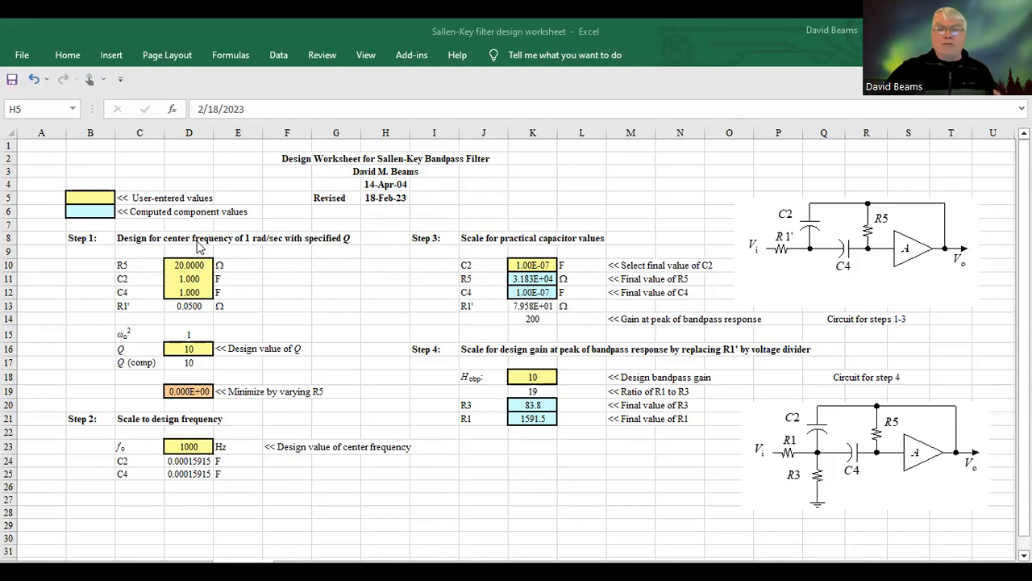
pyautogui.moveTo(234, 245)
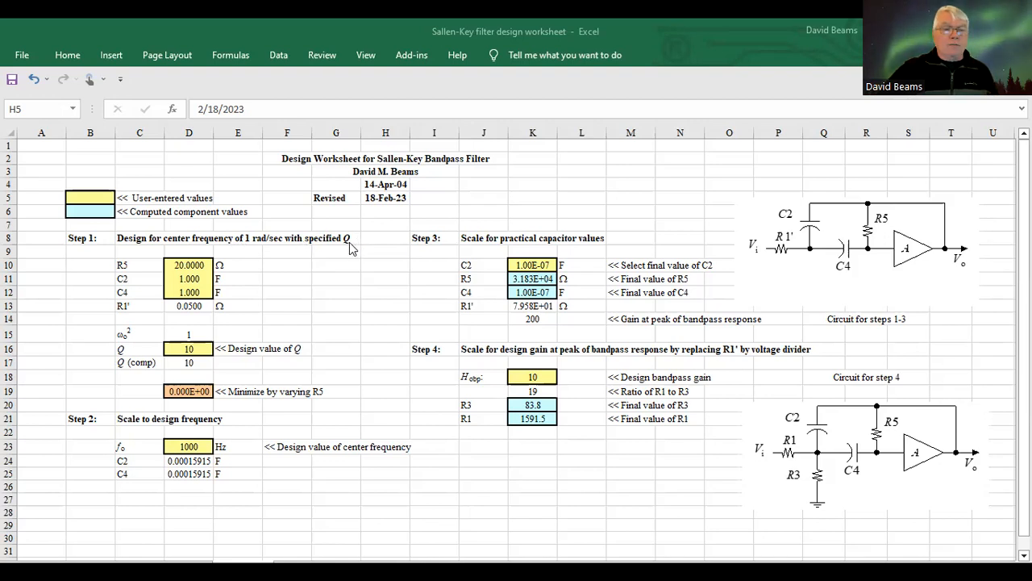
pyautogui.moveTo(137, 264)
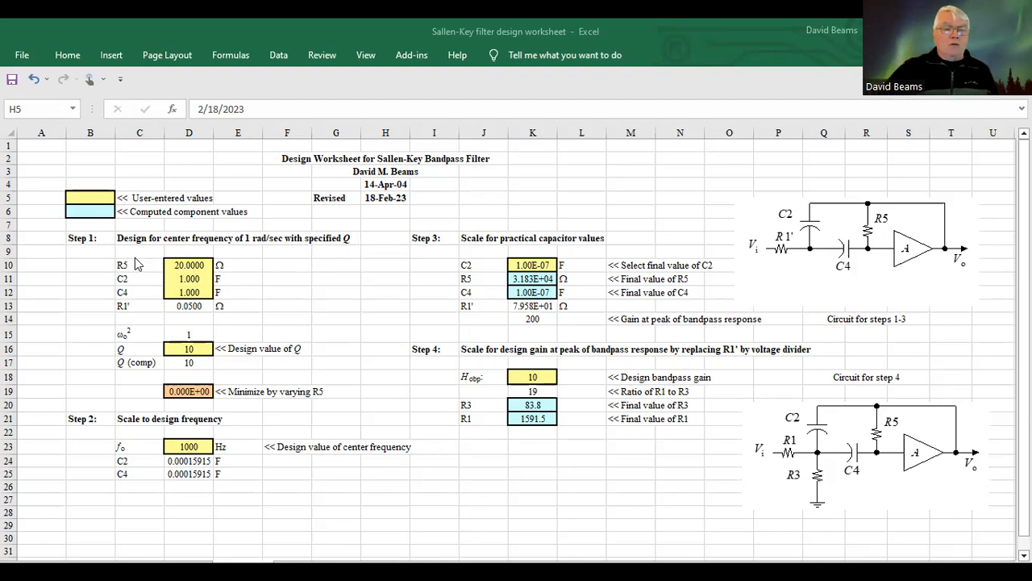
pyautogui.moveTo(126, 320)
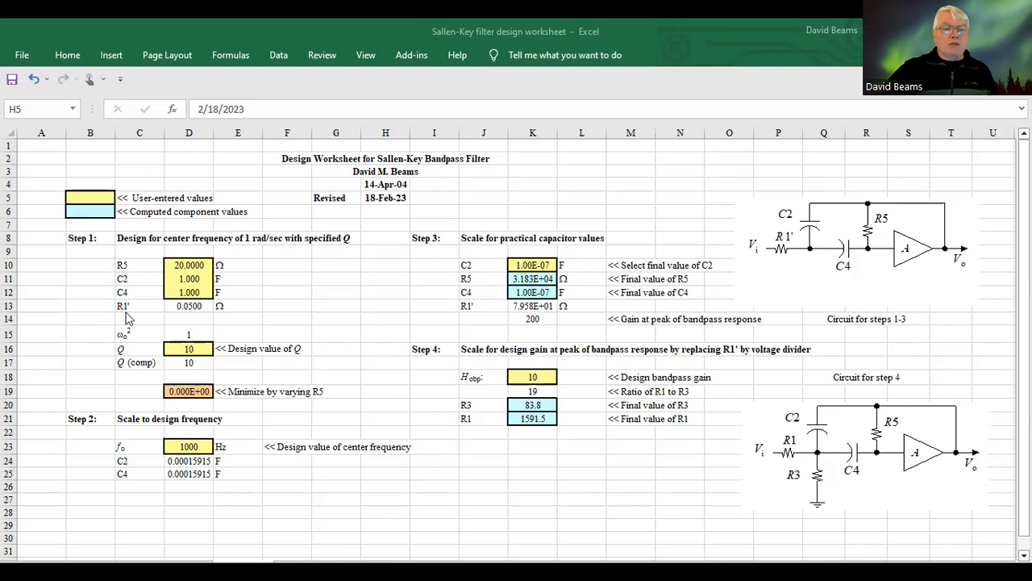
pyautogui.moveTo(126, 282)
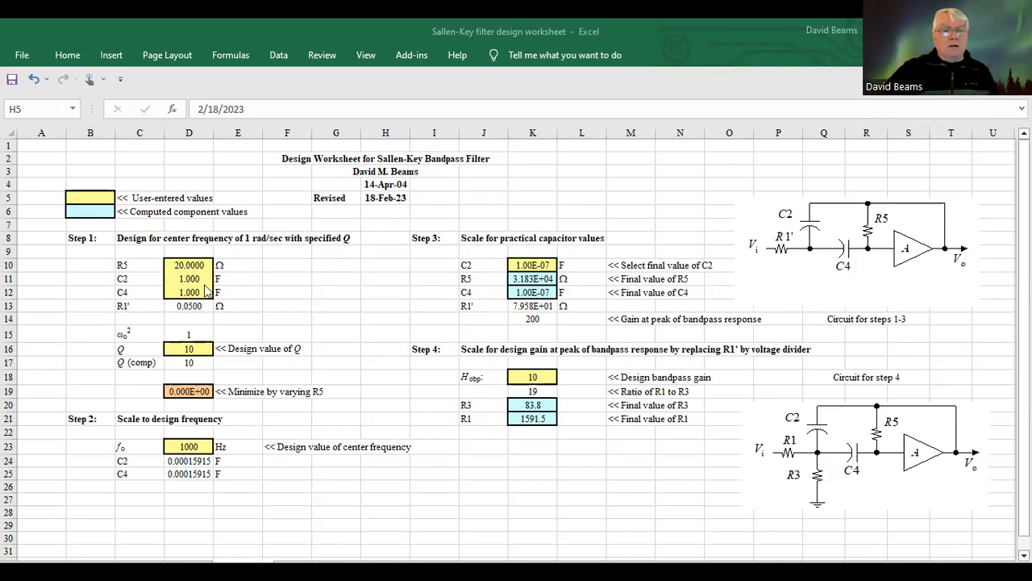
pyautogui.moveTo(193, 295)
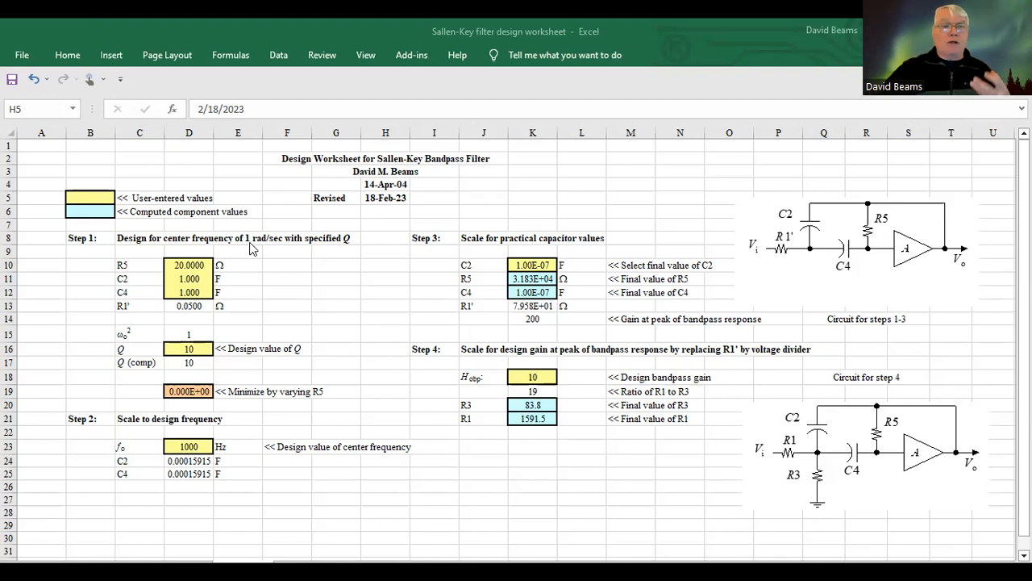
pyautogui.moveTo(211, 348)
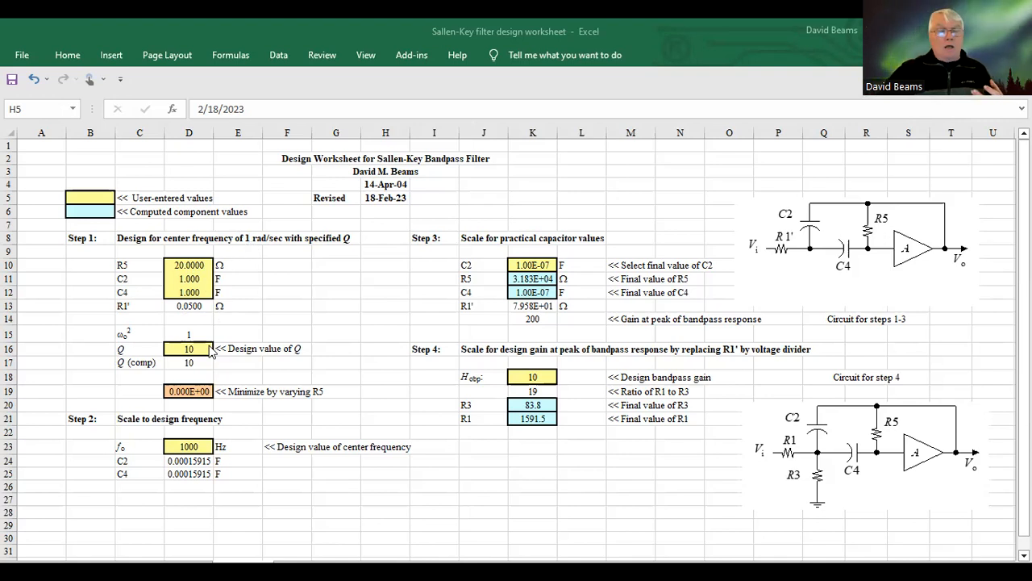
pyautogui.moveTo(194, 374)
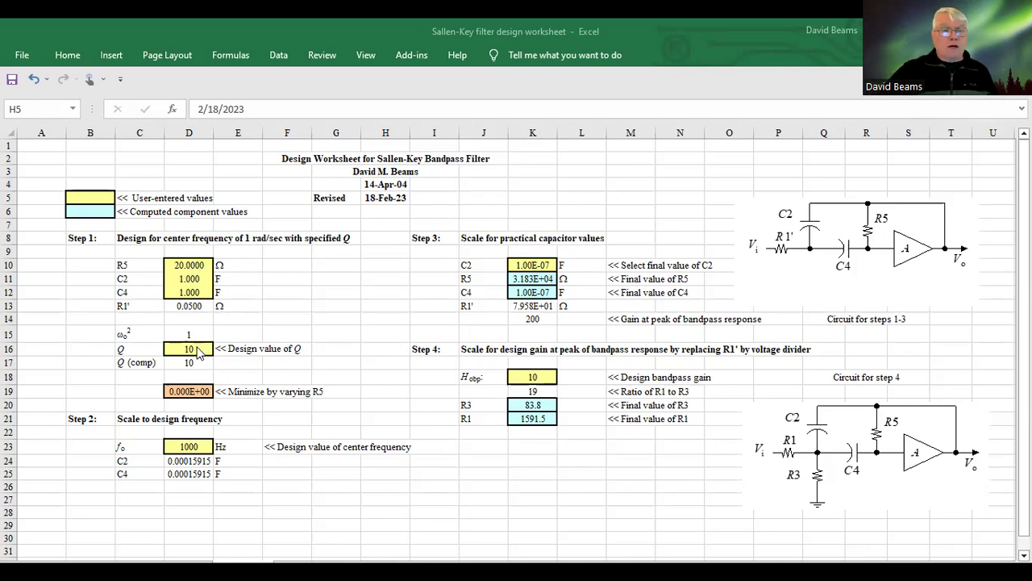
# Enter 5 as the design Q in cell D16, then select the R5 cell D10.
pyautogui.click(384, 197)
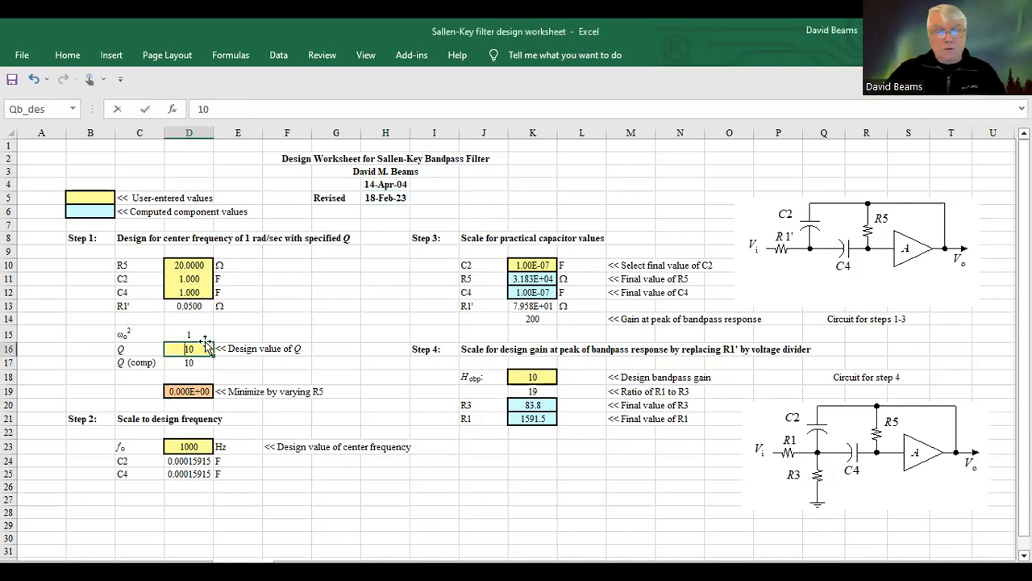
pyautogui.write('5')
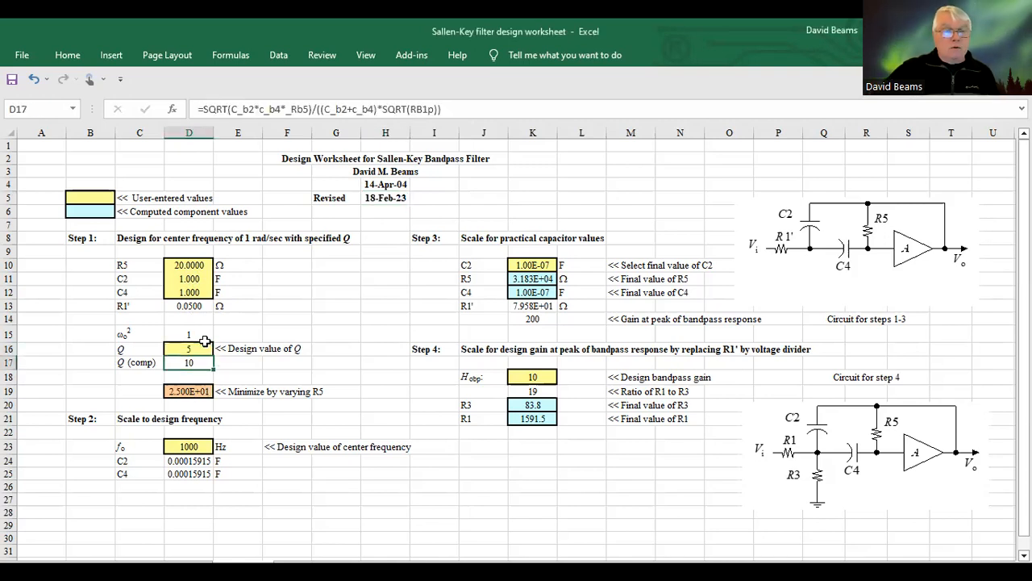
pyautogui.moveTo(174, 255)
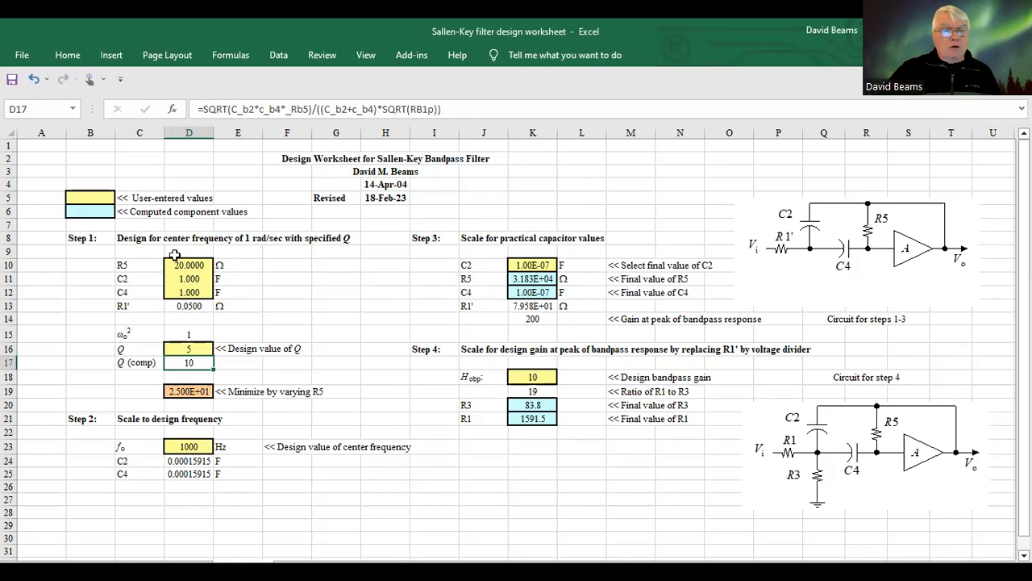
pyautogui.moveTo(196, 255)
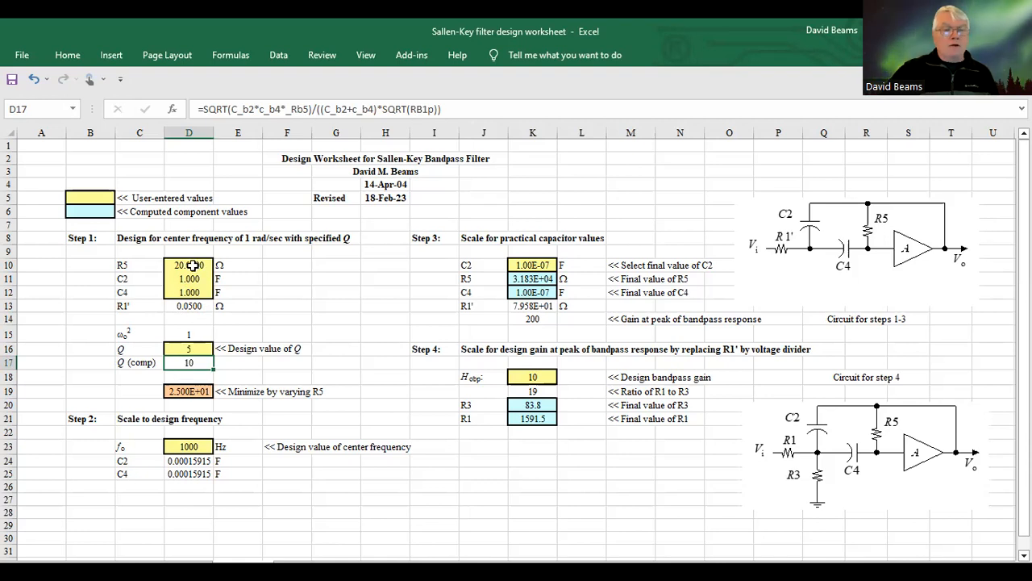
pyautogui.click(189, 265)
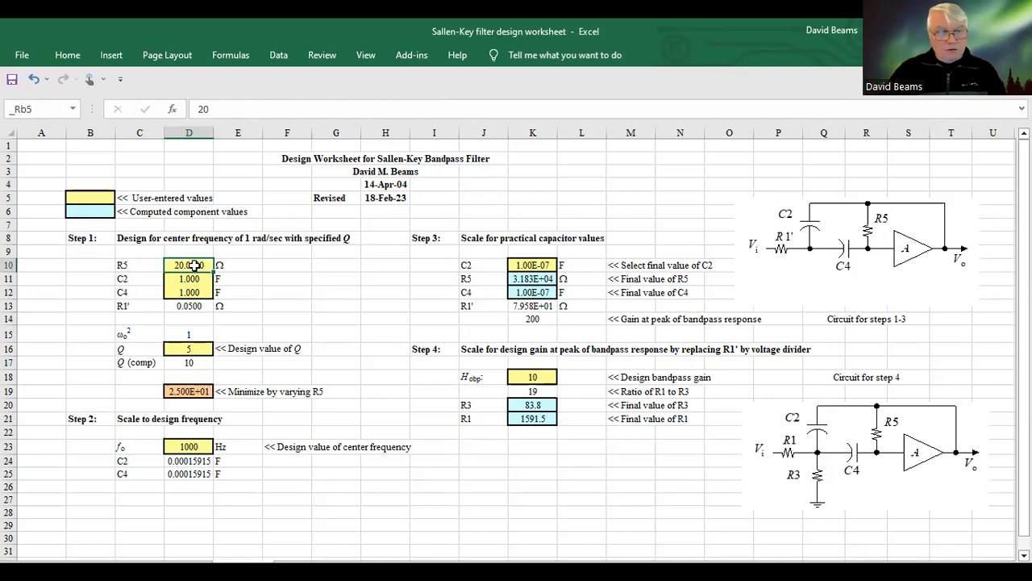
# Try R5 = 15, then 10 in D10 so computed Q matches 5 with zero error.
pyautogui.write('15')
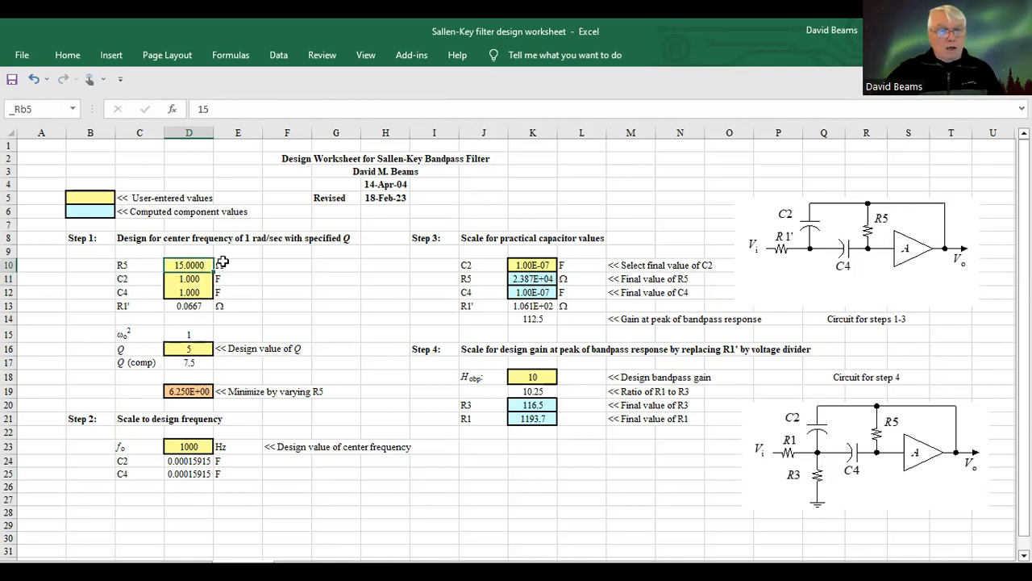
pyautogui.write('10')
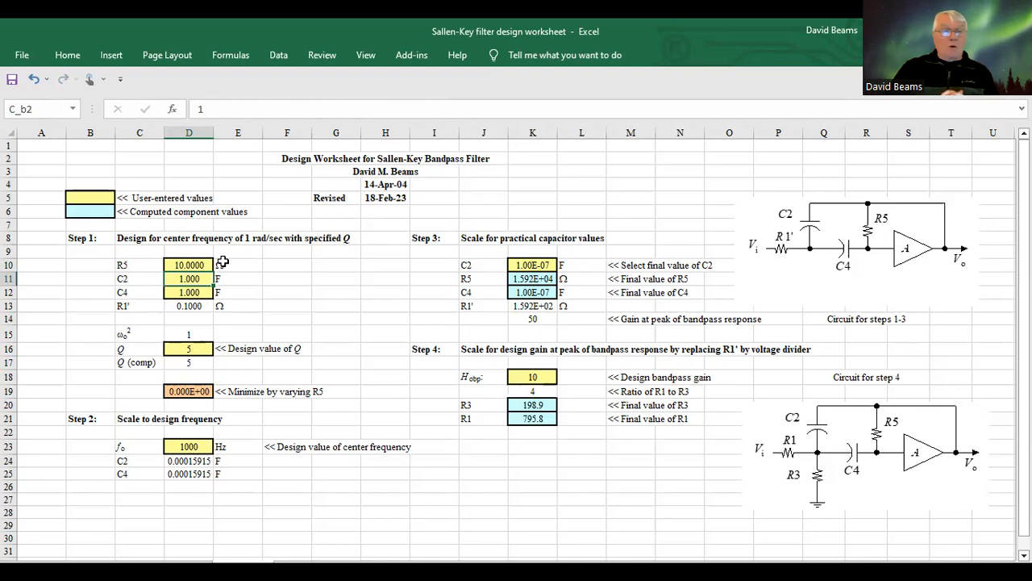
pyautogui.moveTo(220, 277)
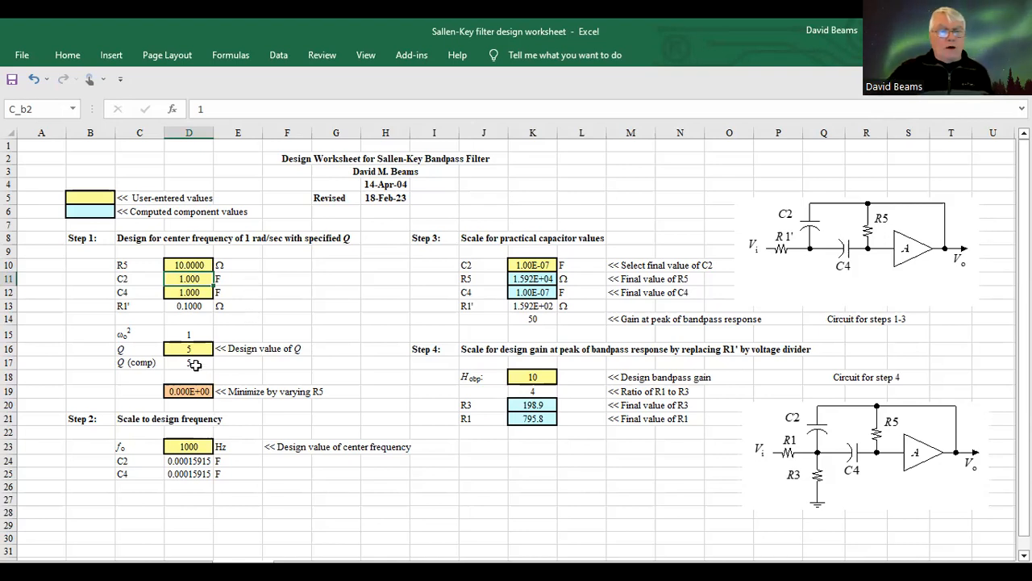
pyautogui.click(187, 445)
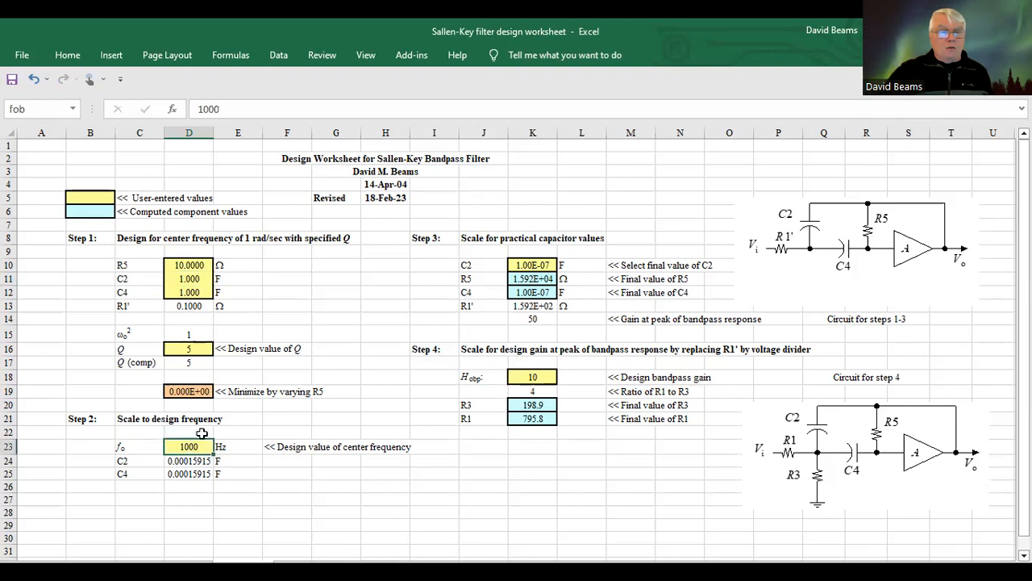
# Enter 2000 Hz as the design centre frequency in D23, rescaling C2, C4 and R5.
pyautogui.write('2')
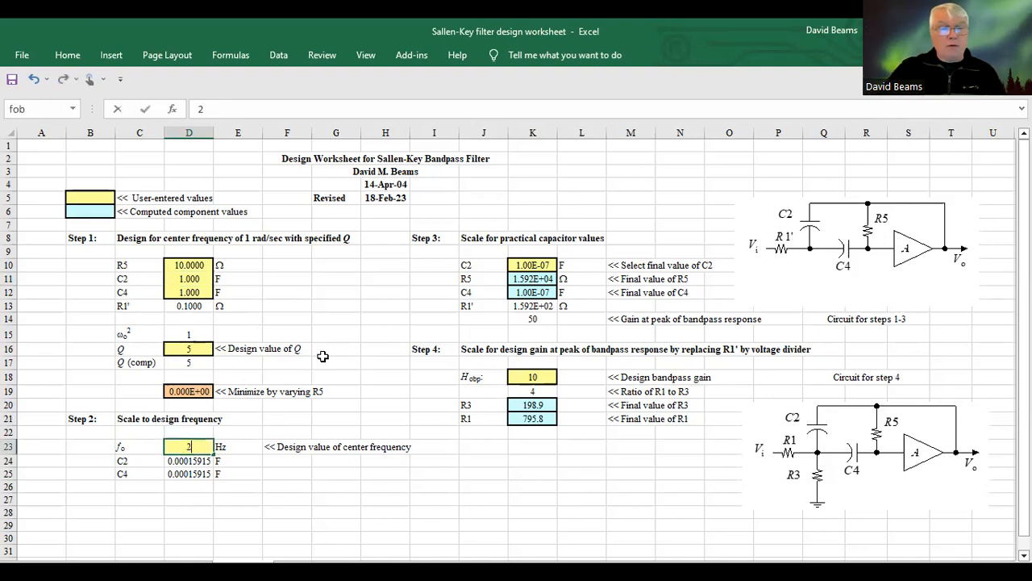
pyautogui.write('000')
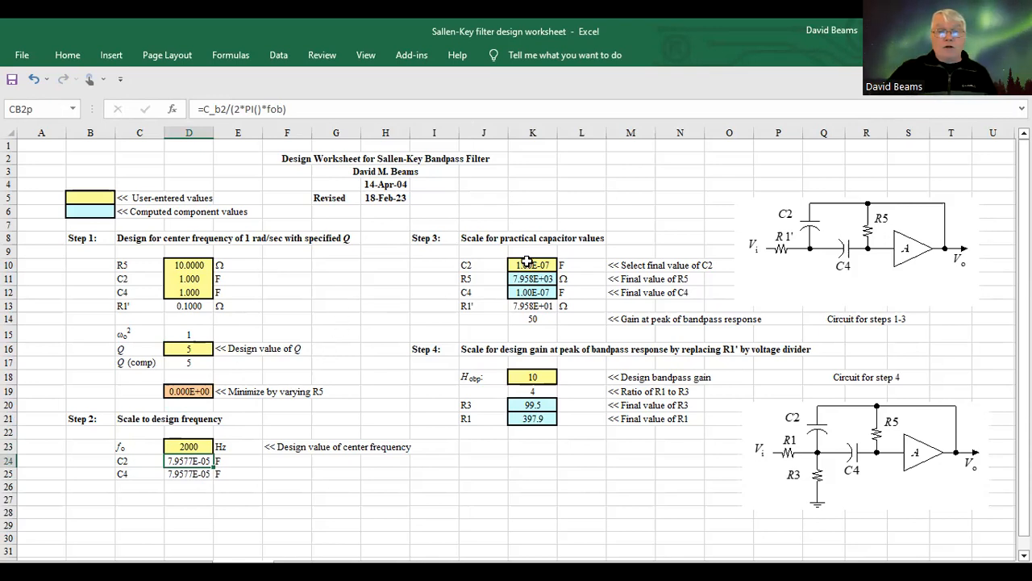
pyautogui.click(532, 265)
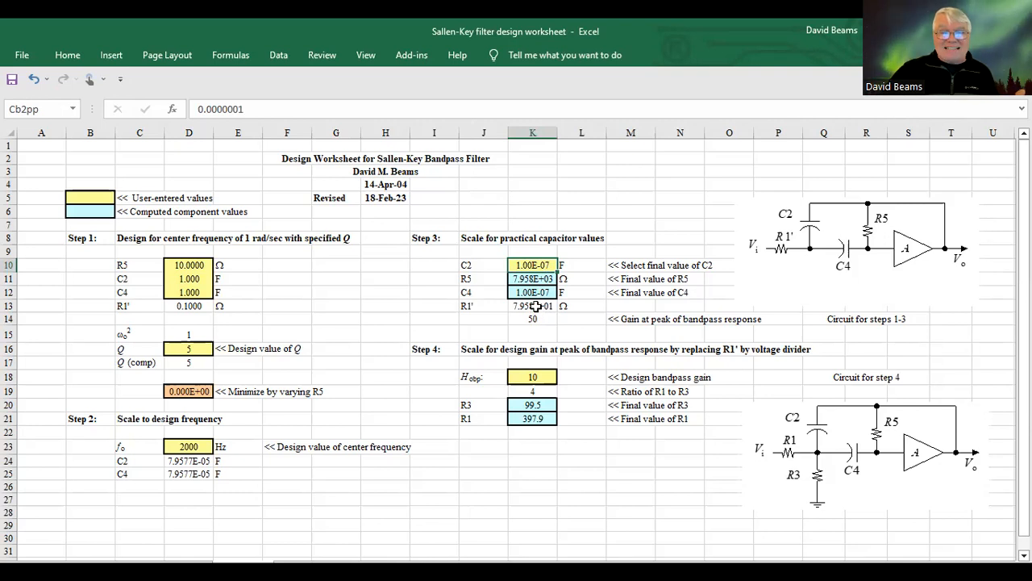
pyautogui.moveTo(524, 297)
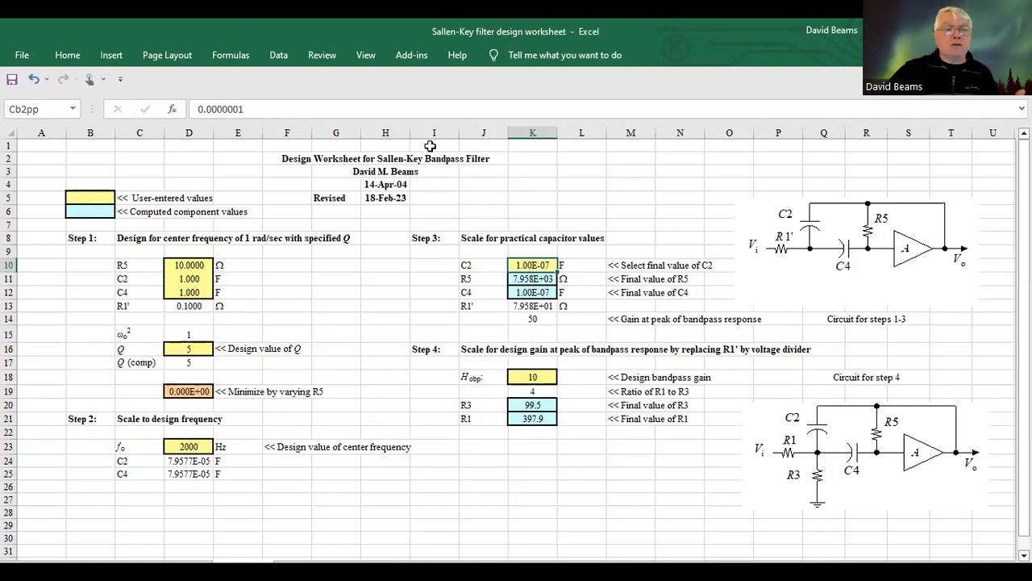
# Enter 1e-8 F as the practical C2 capacitor in K10, then select the design gain cell.
pyautogui.click(532, 265)
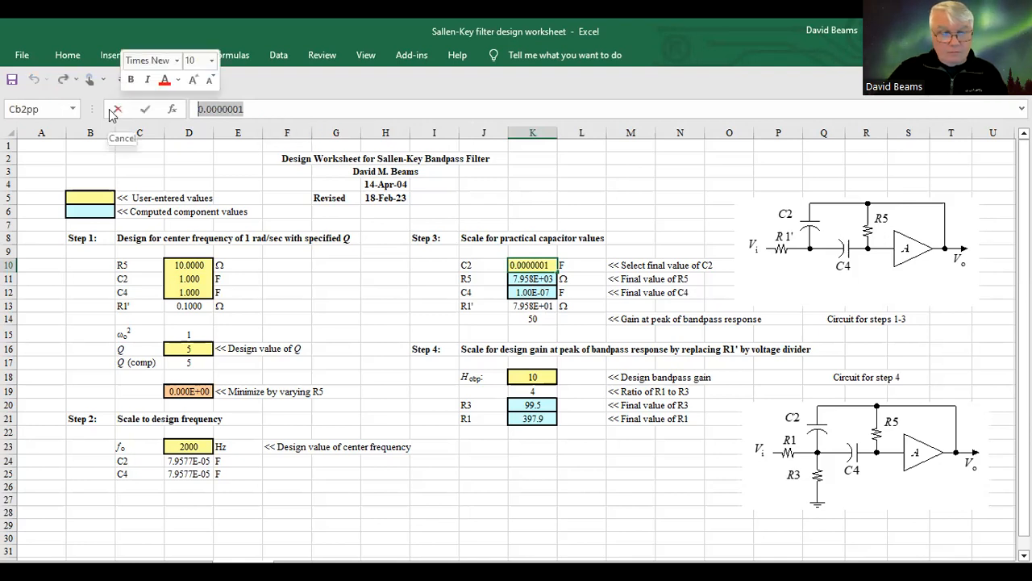
pyautogui.write('1e-8')
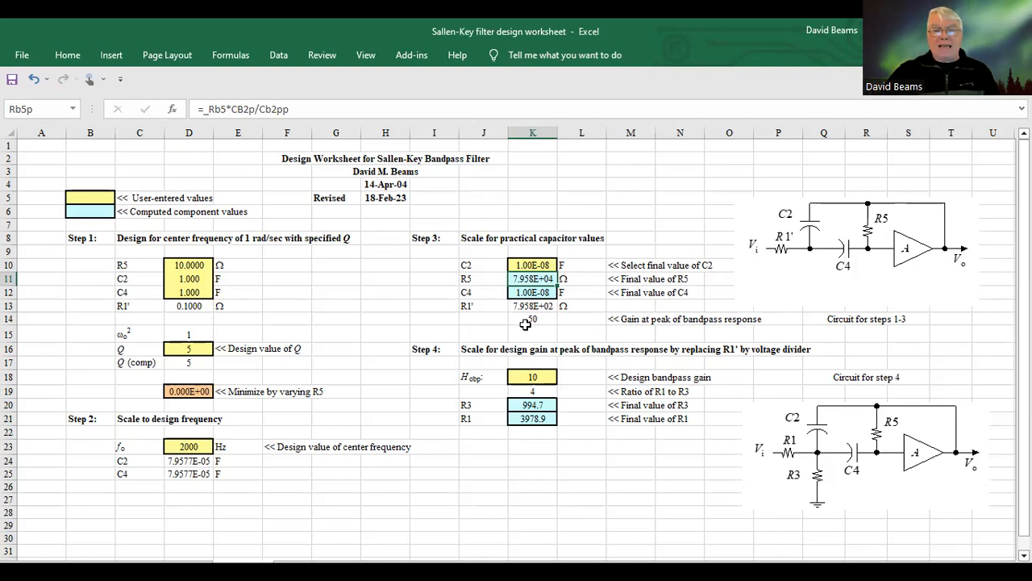
pyautogui.moveTo(532, 322)
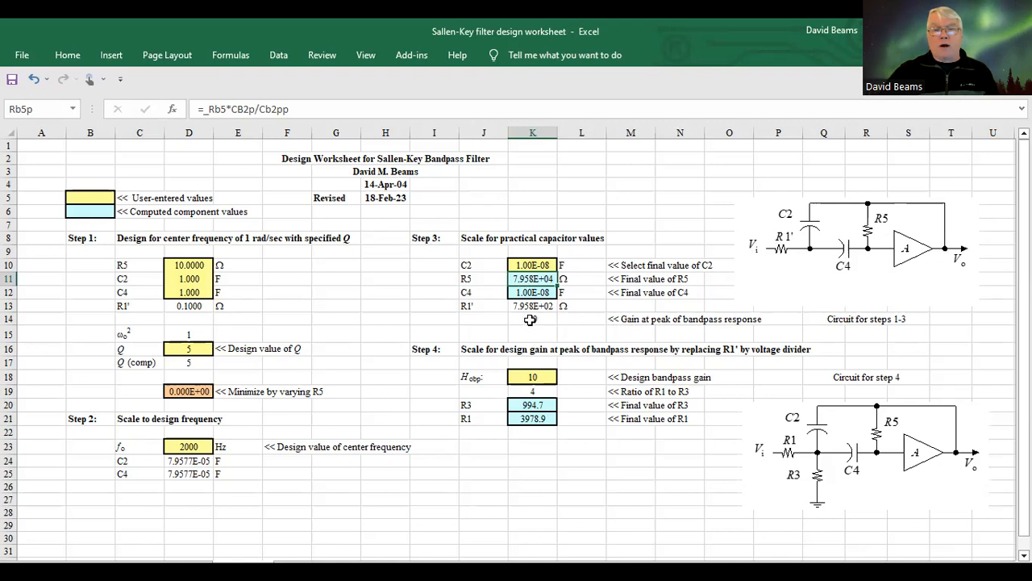
pyautogui.moveTo(532, 318)
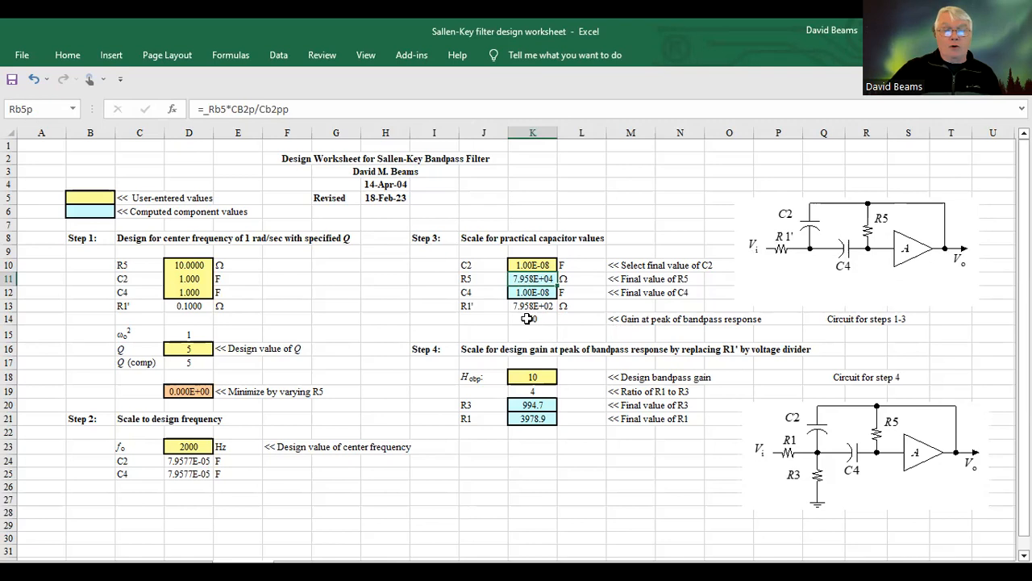
pyautogui.click(532, 377)
pyautogui.write('4')
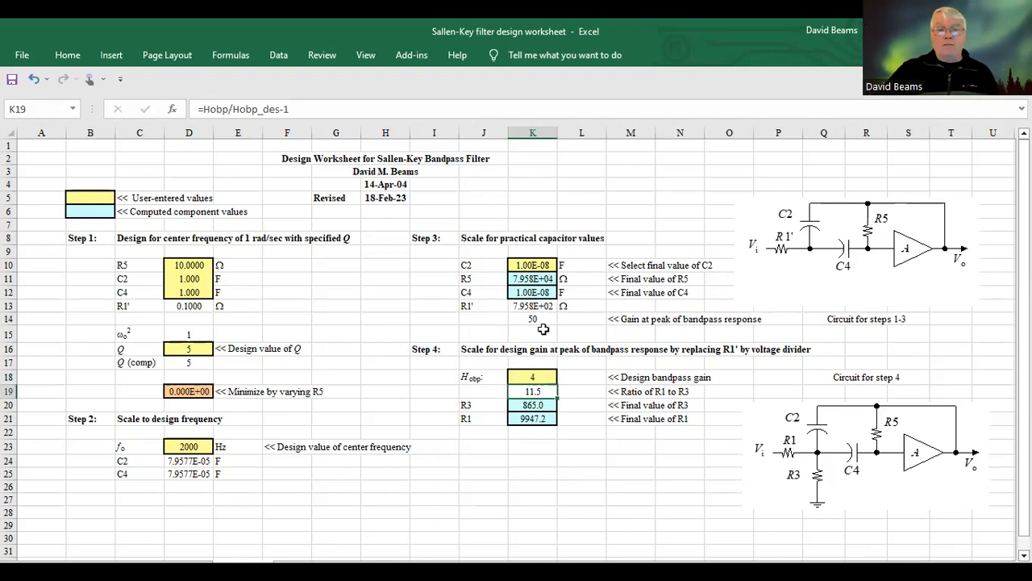
pyautogui.moveTo(542, 367)
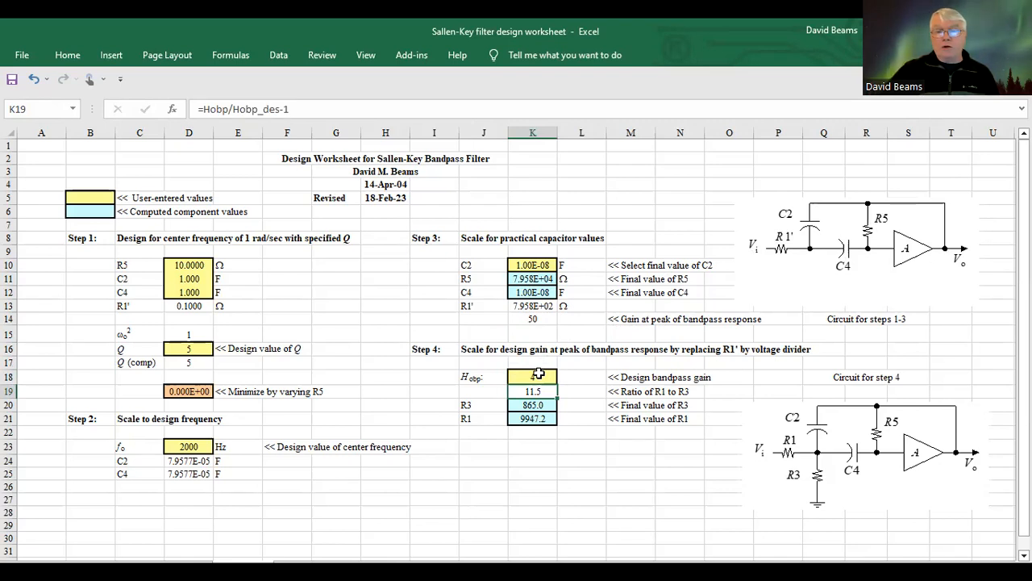
# Enter 4 as the design bandpass gain, giving R3 865.0 Ω and R1 9947.2 Ω.
pyautogui.write('4')
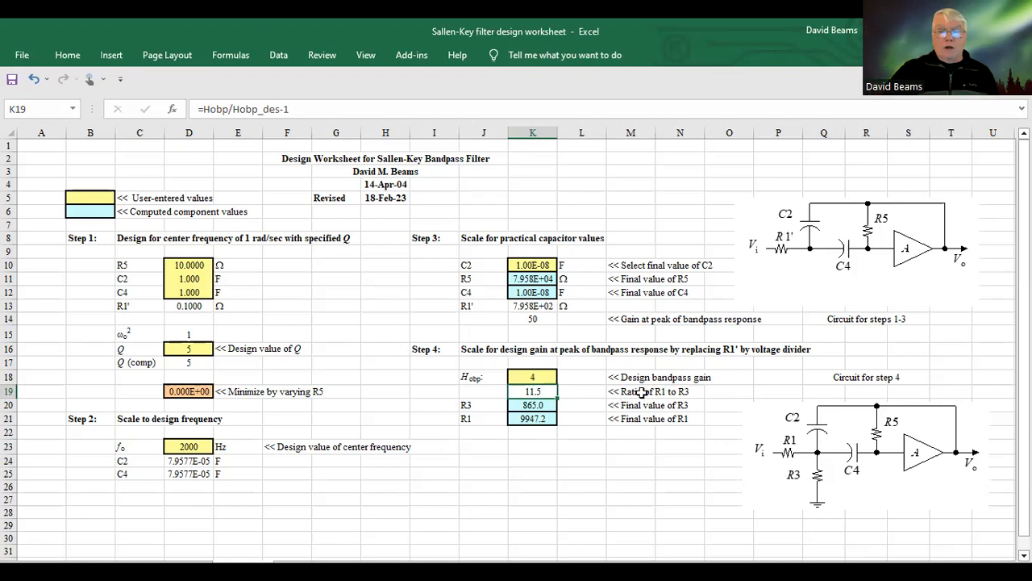
pyautogui.moveTo(819, 481)
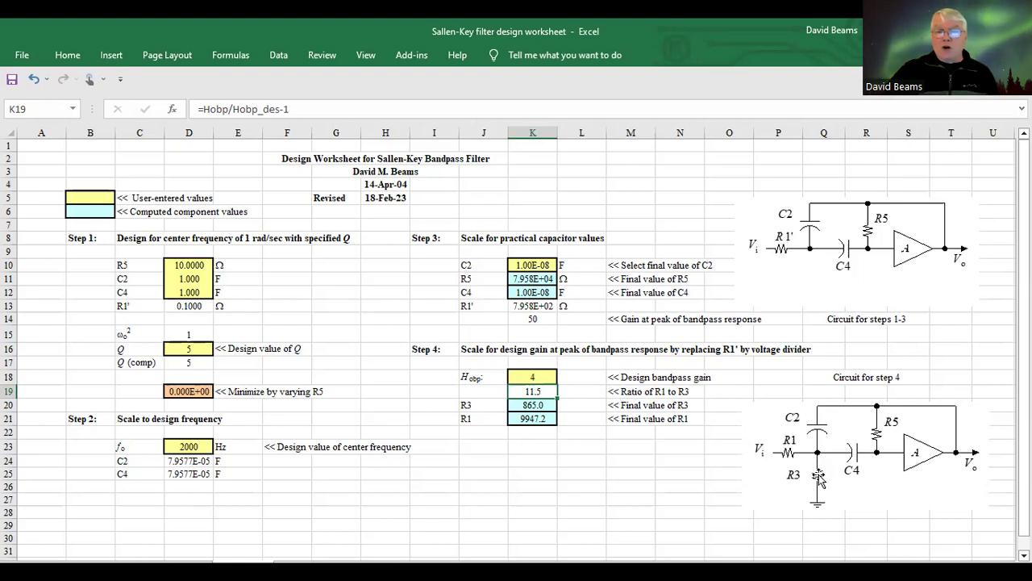
pyautogui.moveTo(542, 389)
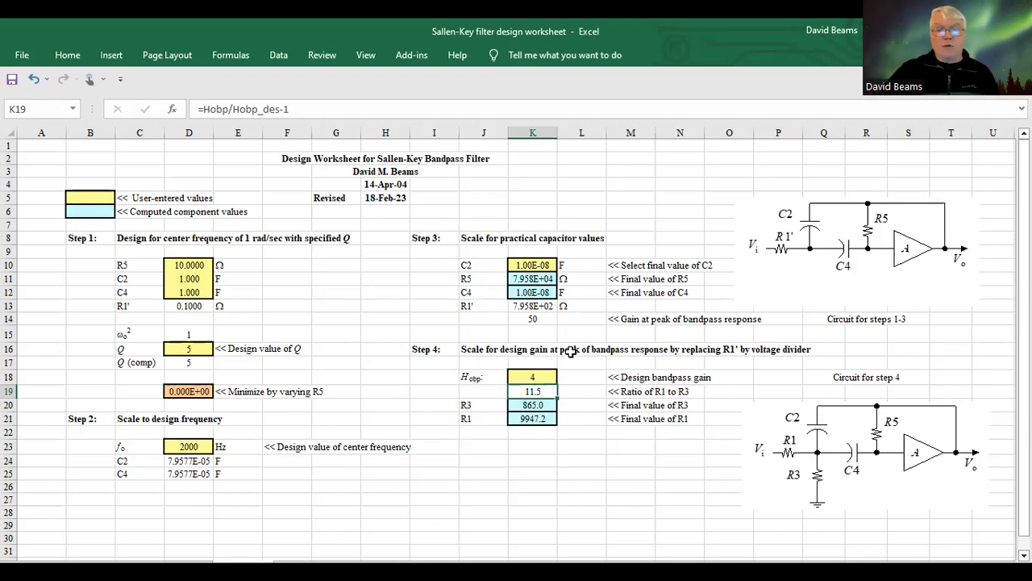
pyautogui.moveTo(551, 439)
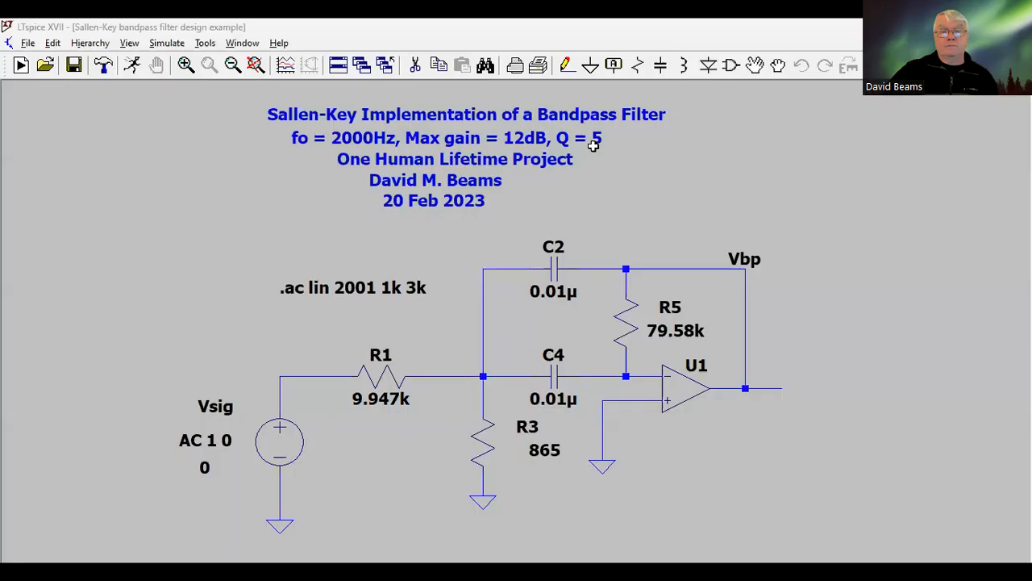
pyautogui.moveTo(784, 152)
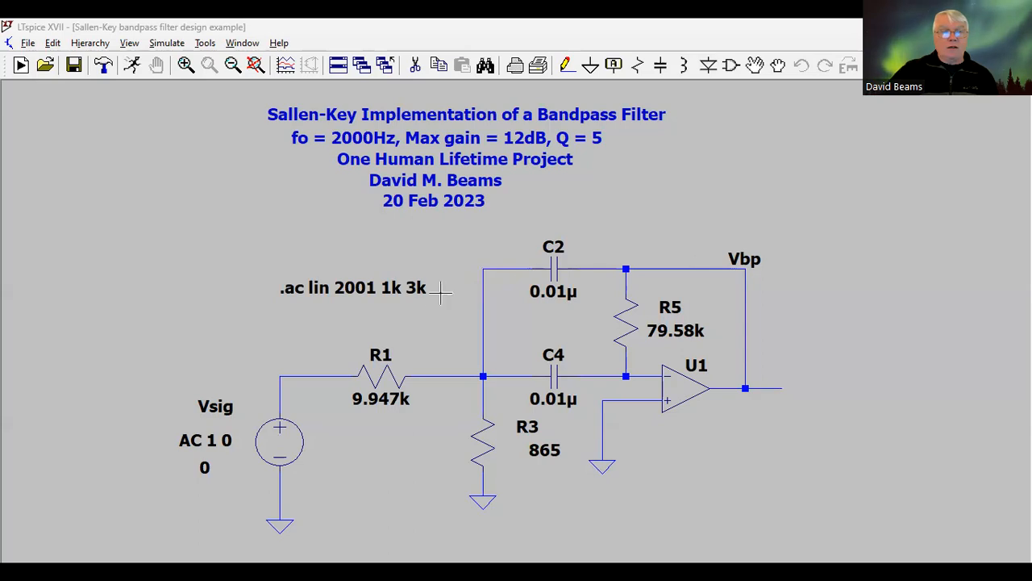
pyautogui.moveTo(281, 287)
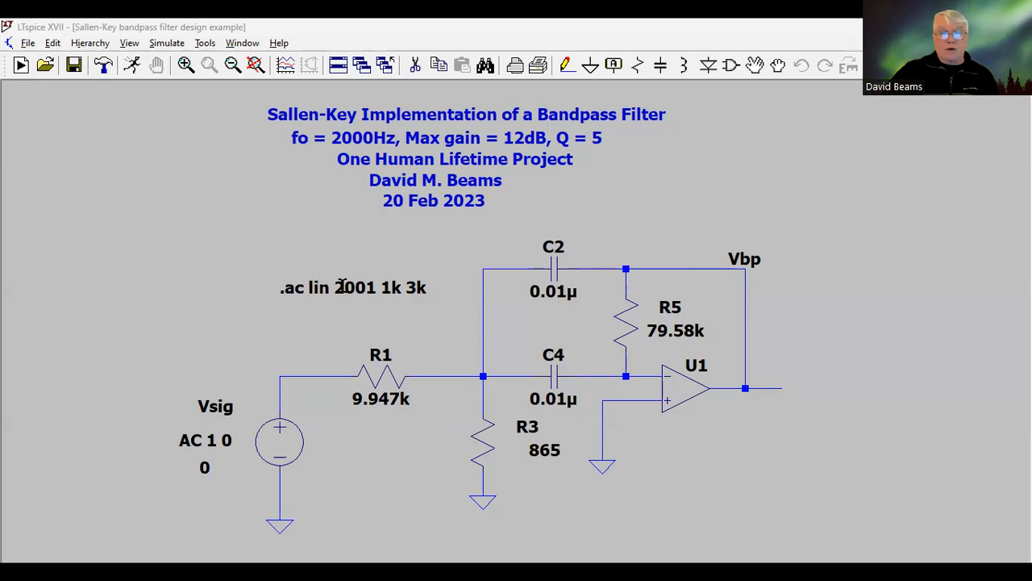
pyautogui.moveTo(326, 151)
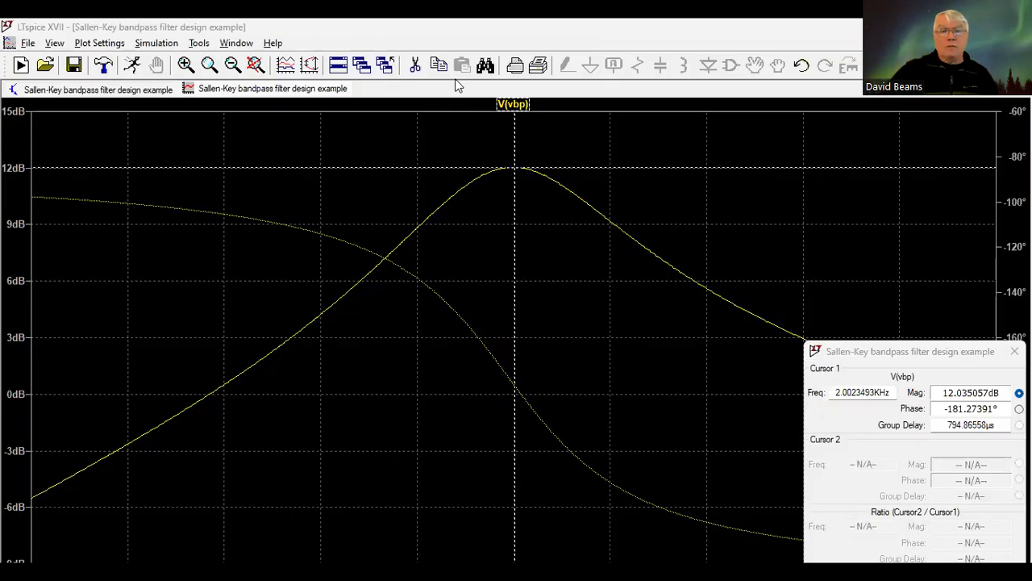
pyautogui.moveTo(665, 184)
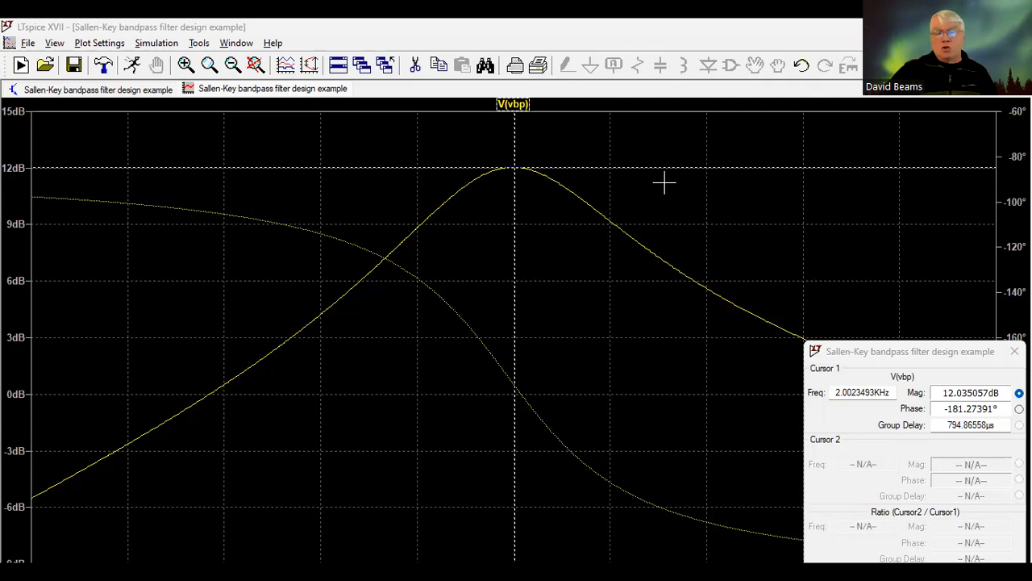
pyautogui.moveTo(629, 193)
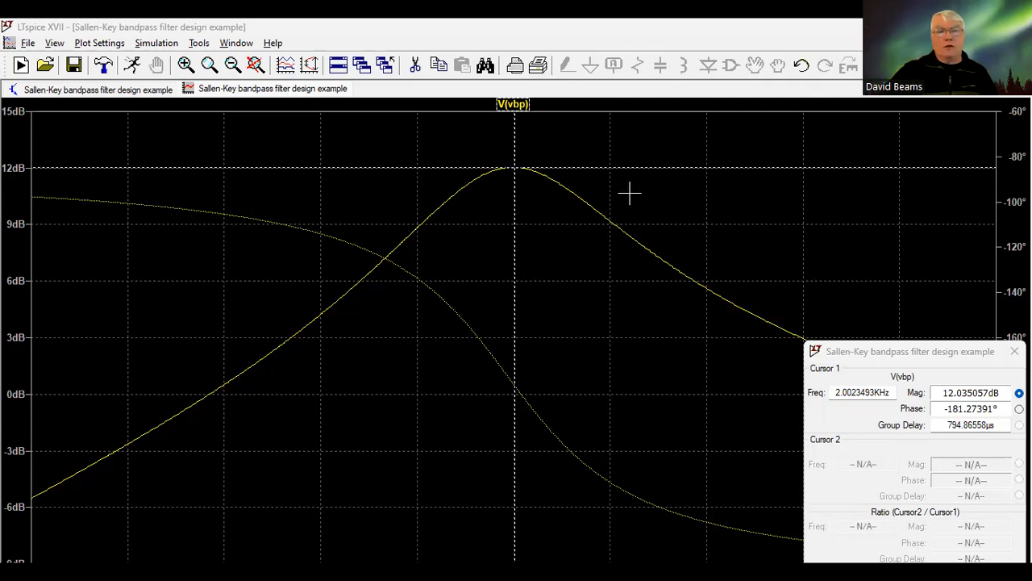
pyautogui.moveTo(751, 314)
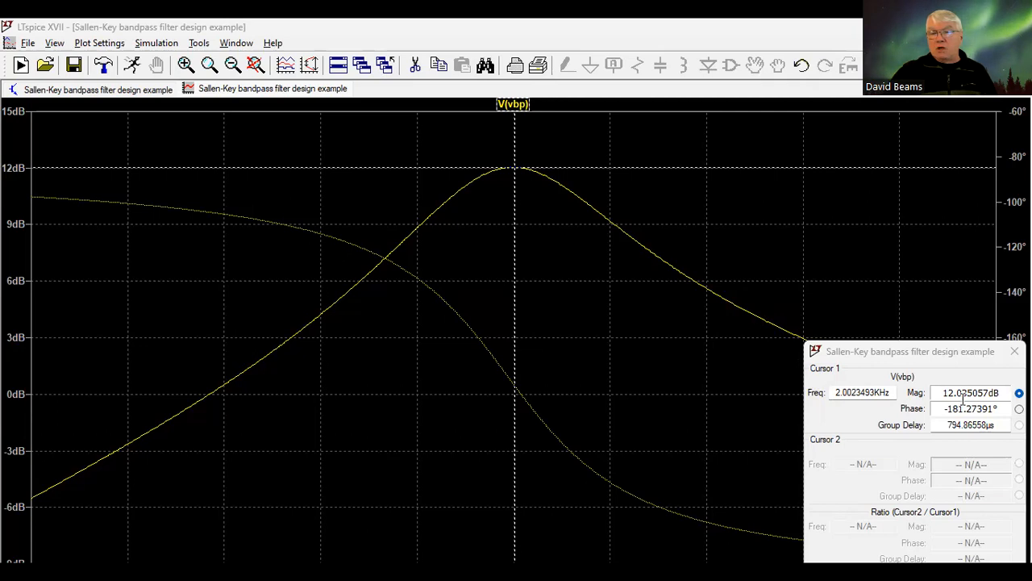
pyautogui.moveTo(873, 377)
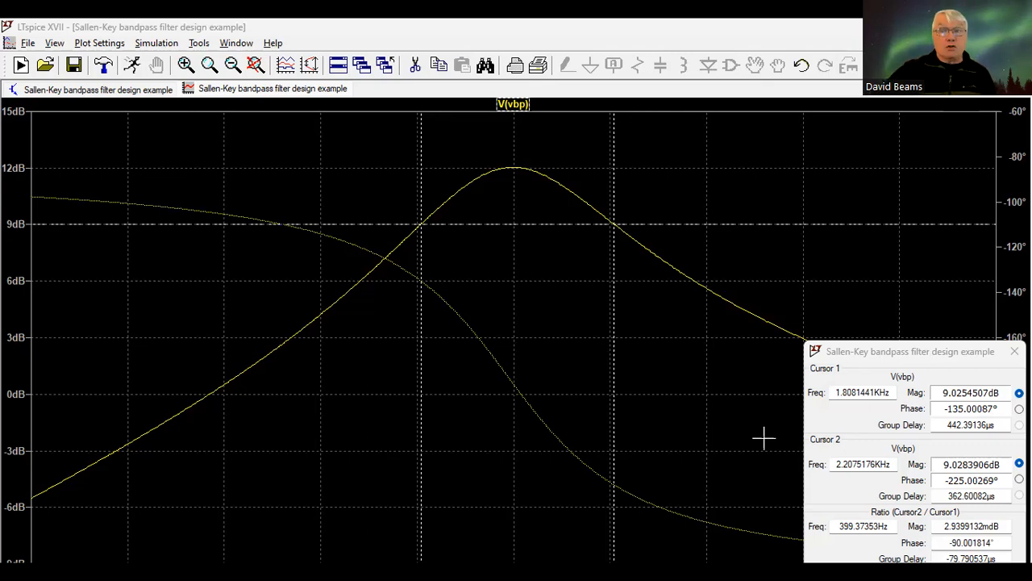
pyautogui.moveTo(560, 148)
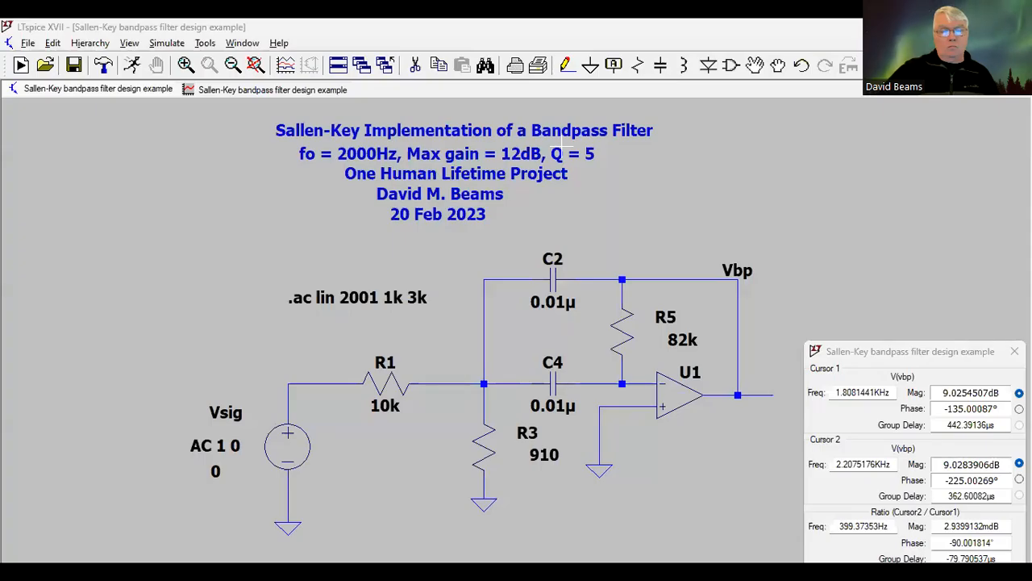
pyautogui.moveTo(587, 269)
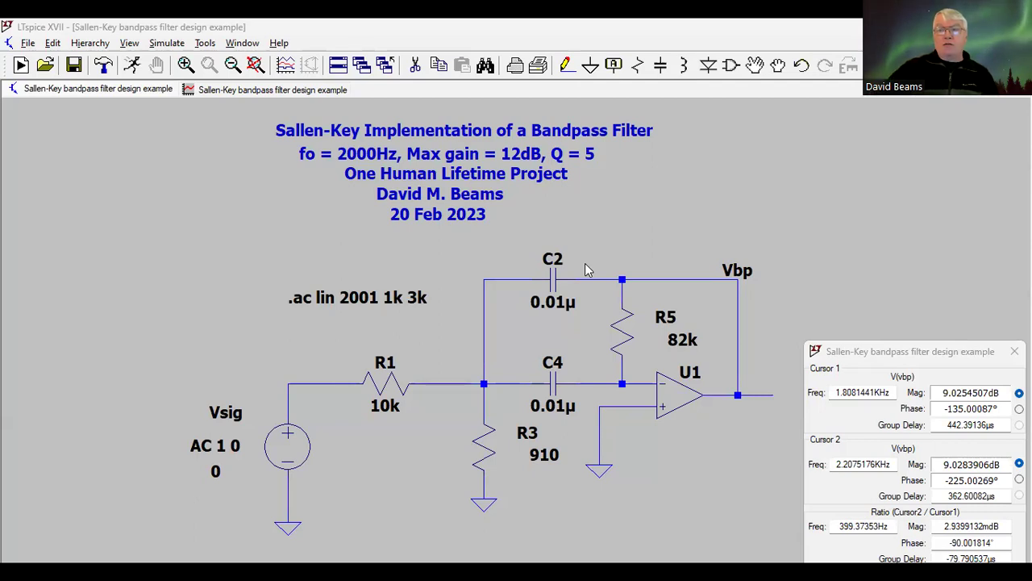
pyautogui.moveTo(827, 151)
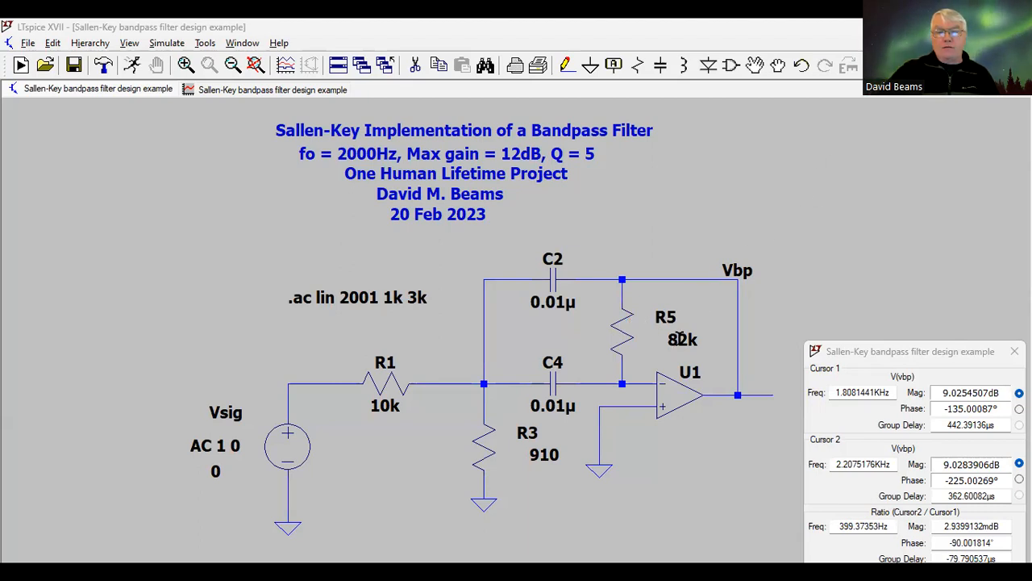
pyautogui.moveTo(405, 380)
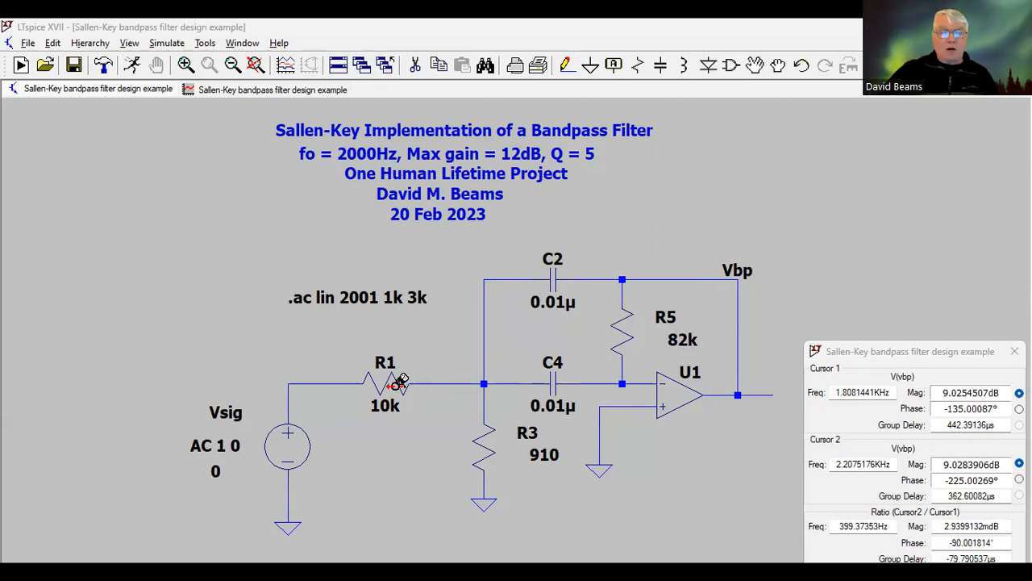
pyautogui.moveTo(487, 416)
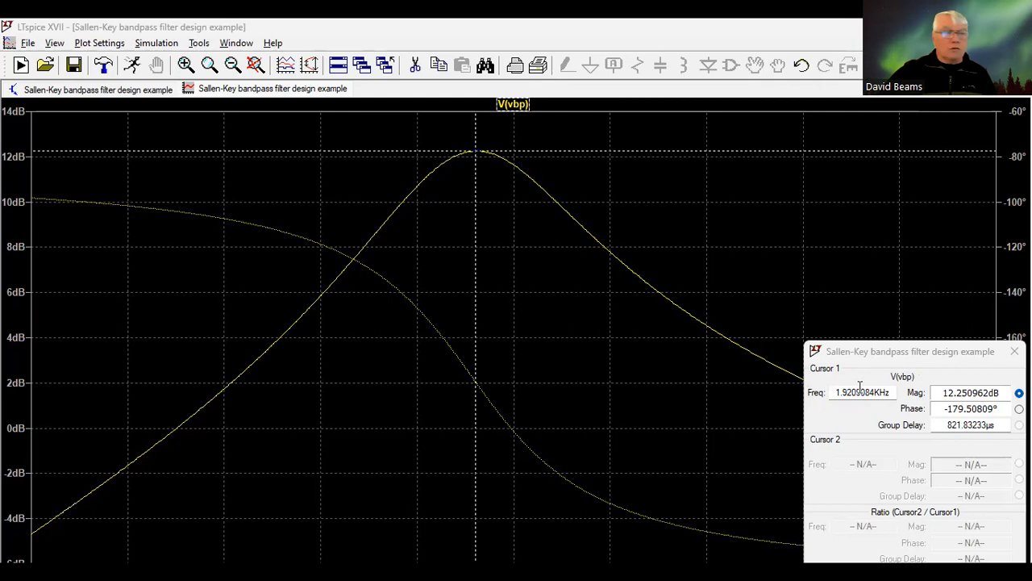
pyautogui.moveTo(858, 394)
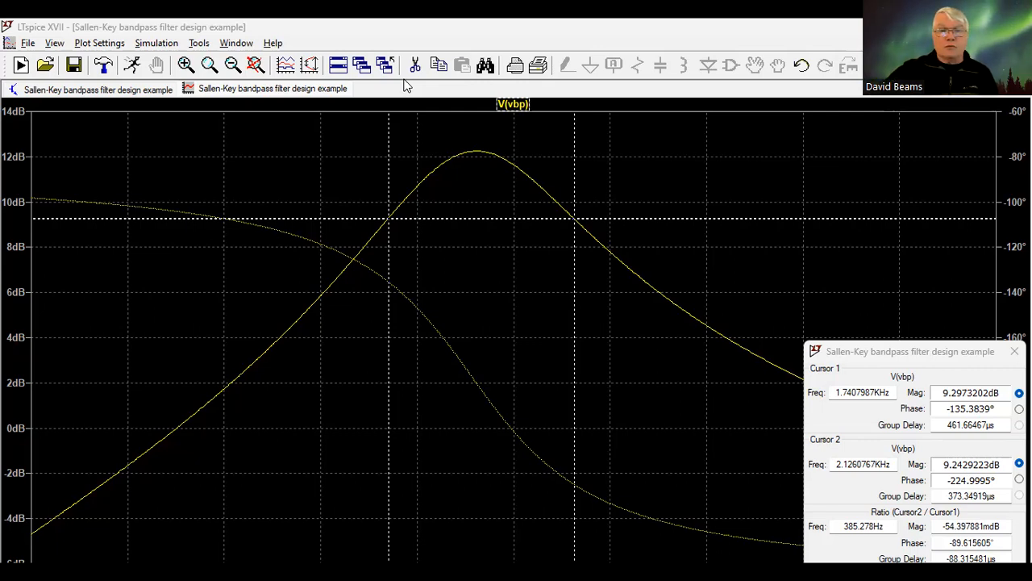
pyautogui.moveTo(710, 84)
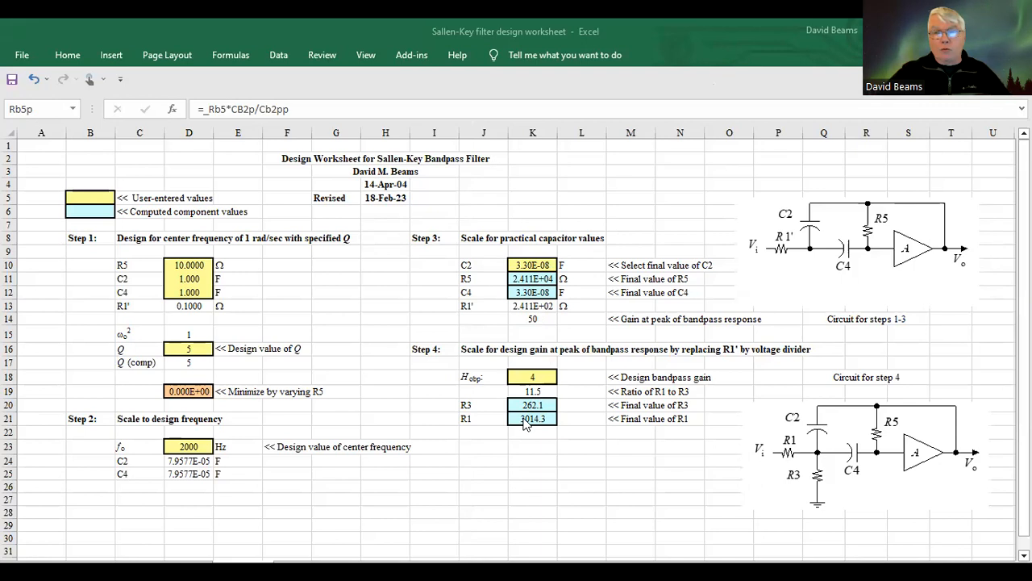
pyautogui.moveTo(532, 425)
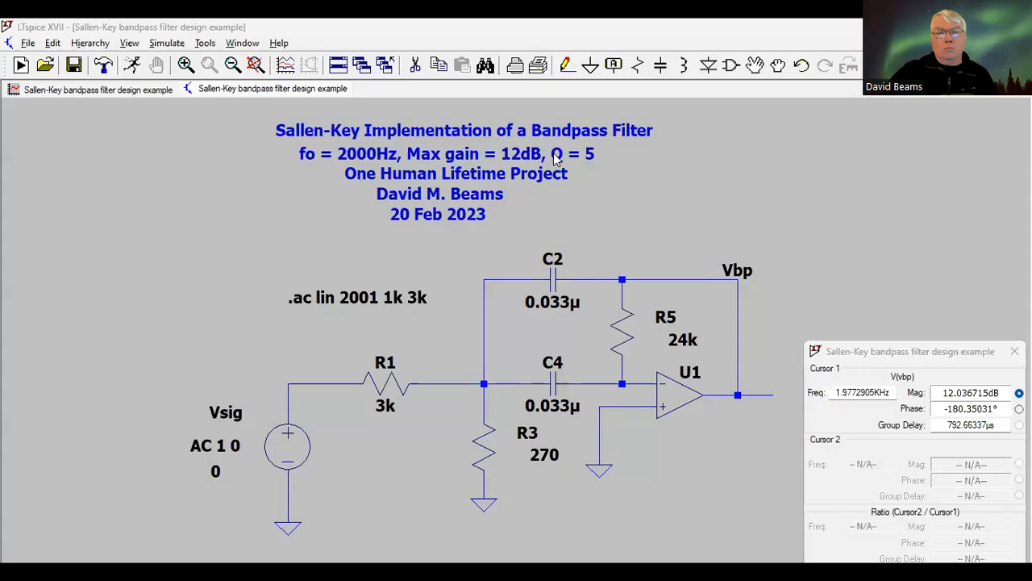
pyautogui.moveTo(710, 244)
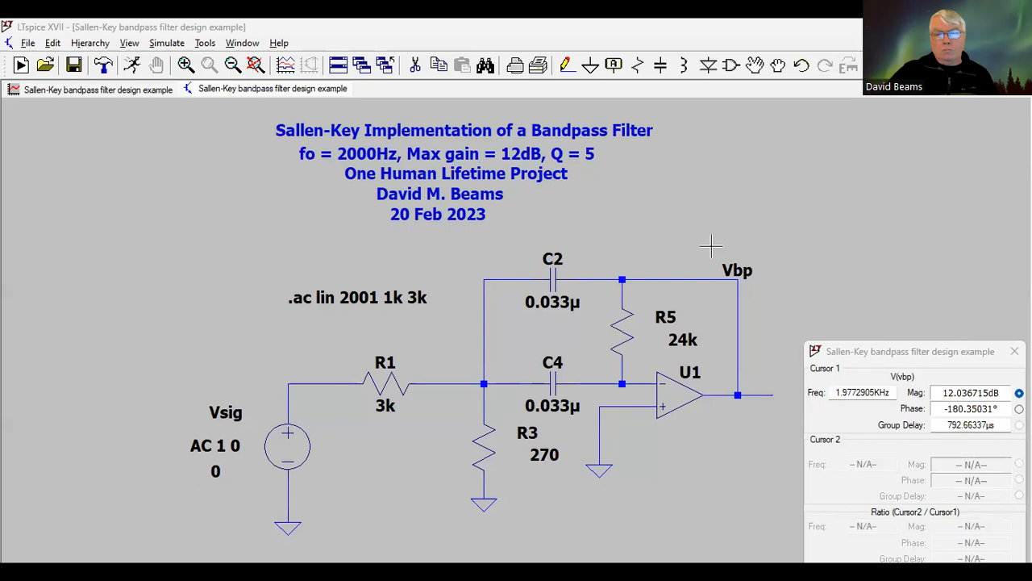
pyautogui.moveTo(687, 318)
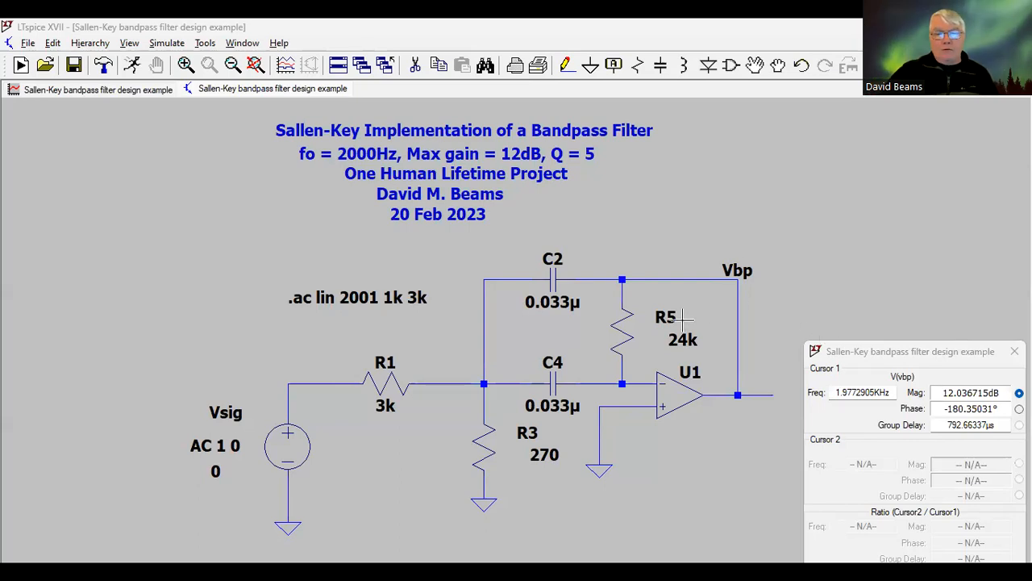
pyautogui.moveTo(551, 313)
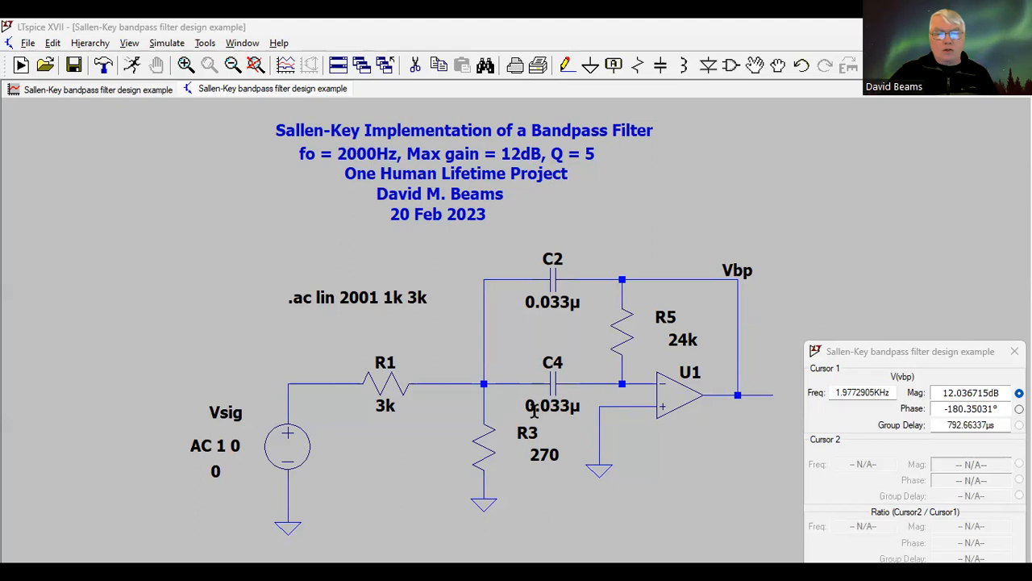
pyautogui.moveTo(510, 432)
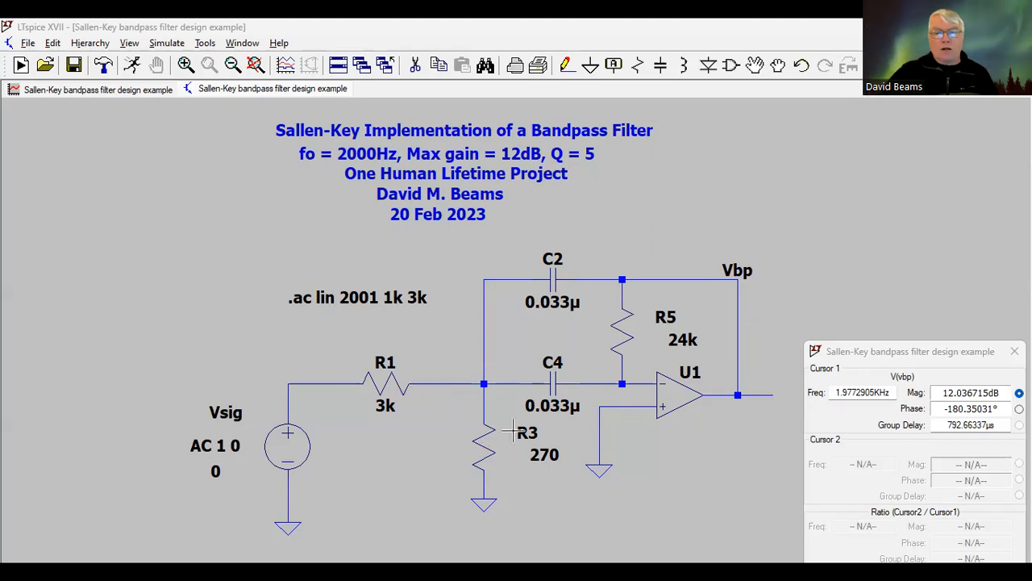
pyautogui.moveTo(622, 332)
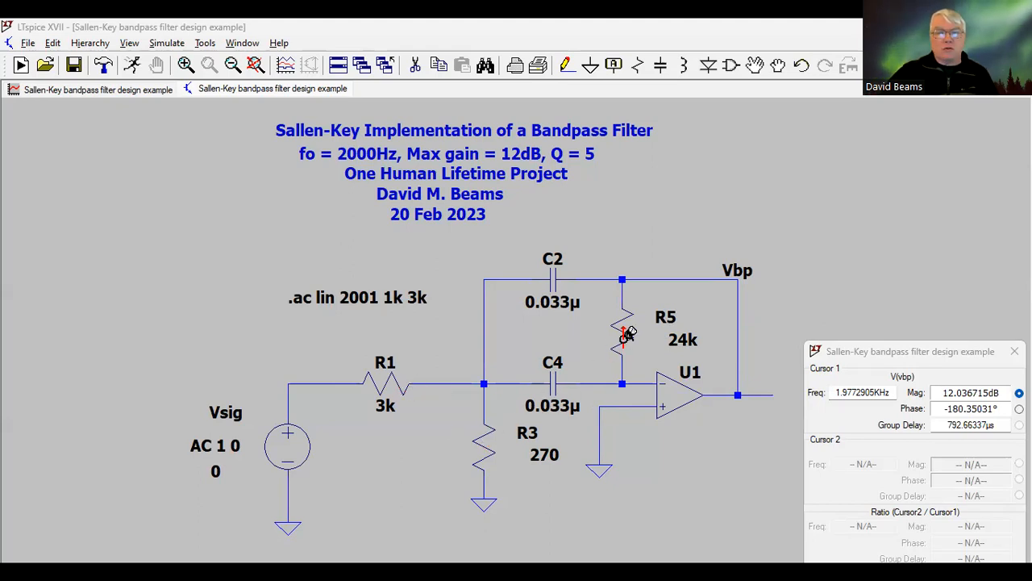
pyautogui.moveTo(379, 145)
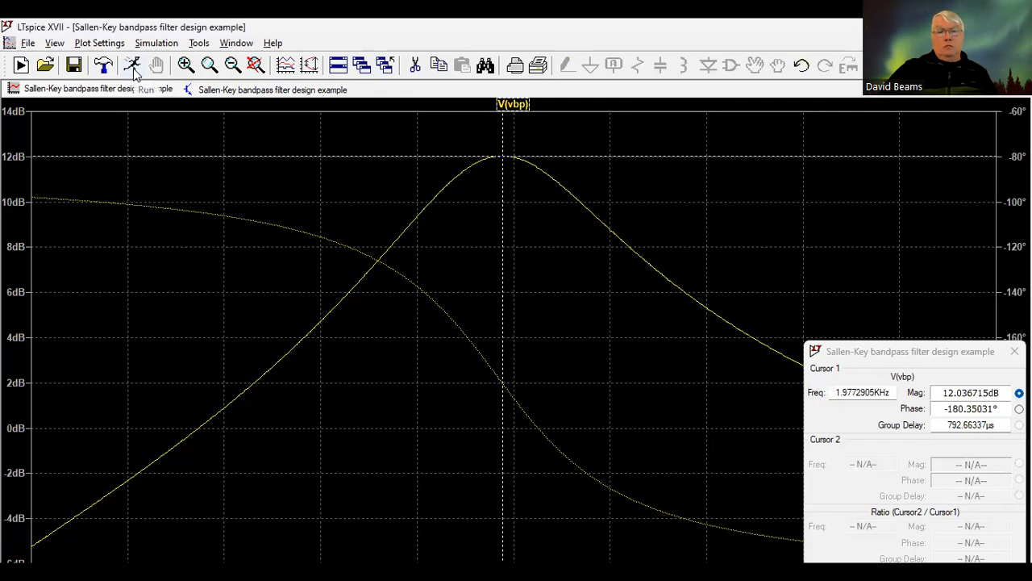
pyautogui.moveTo(677, 294)
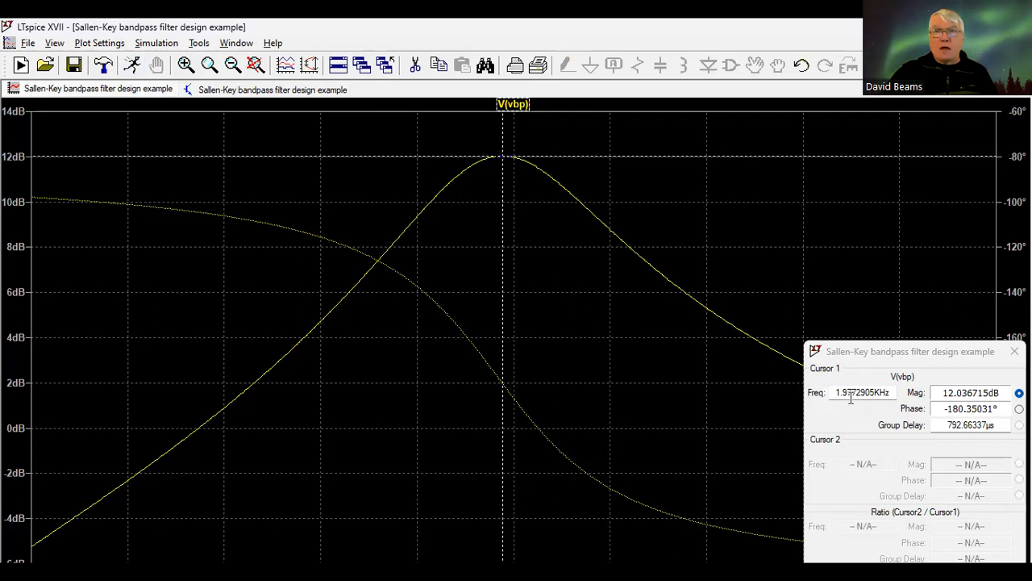
pyautogui.moveTo(845, 407)
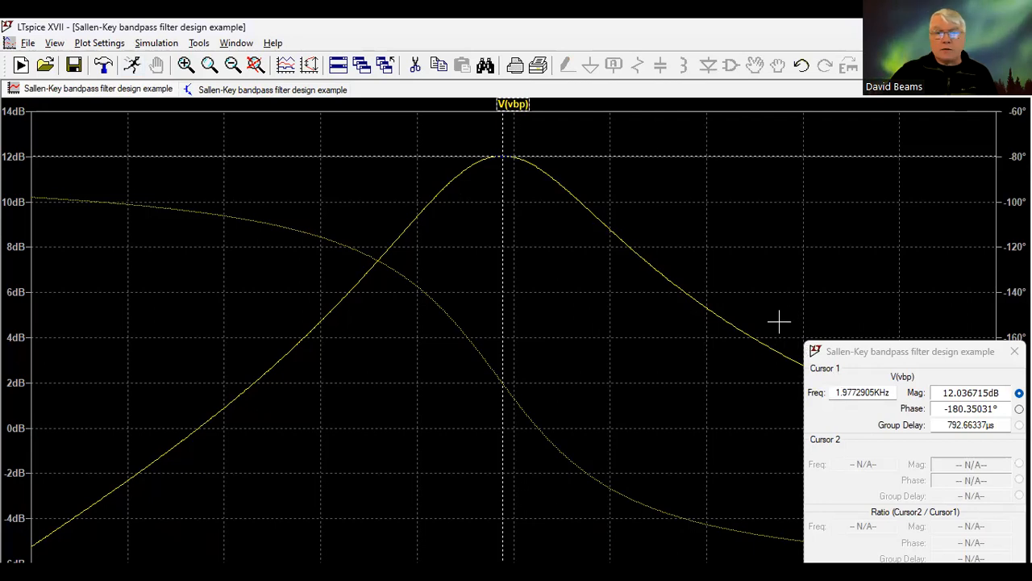
pyautogui.moveTo(716, 277)
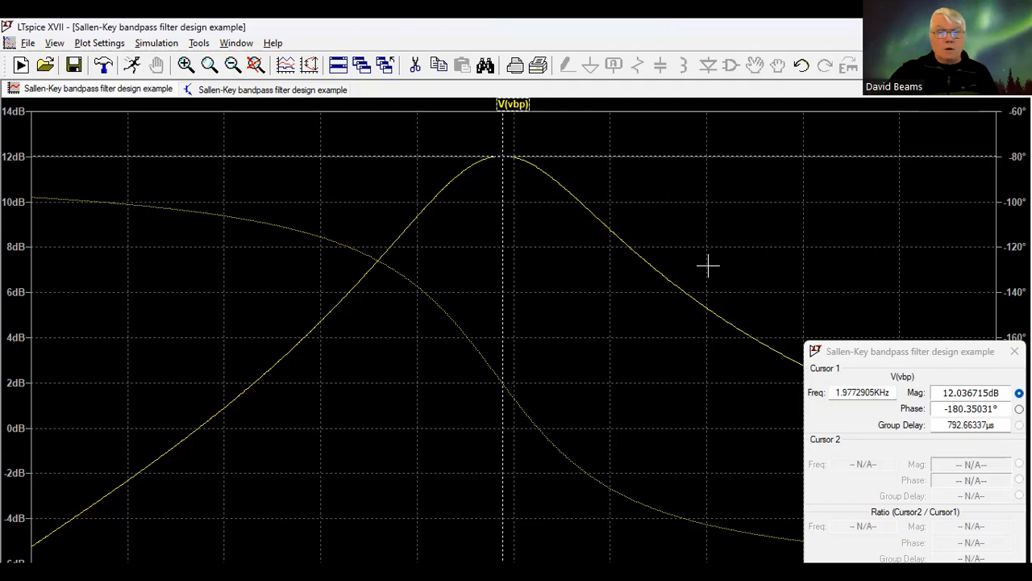
pyautogui.moveTo(593, 176)
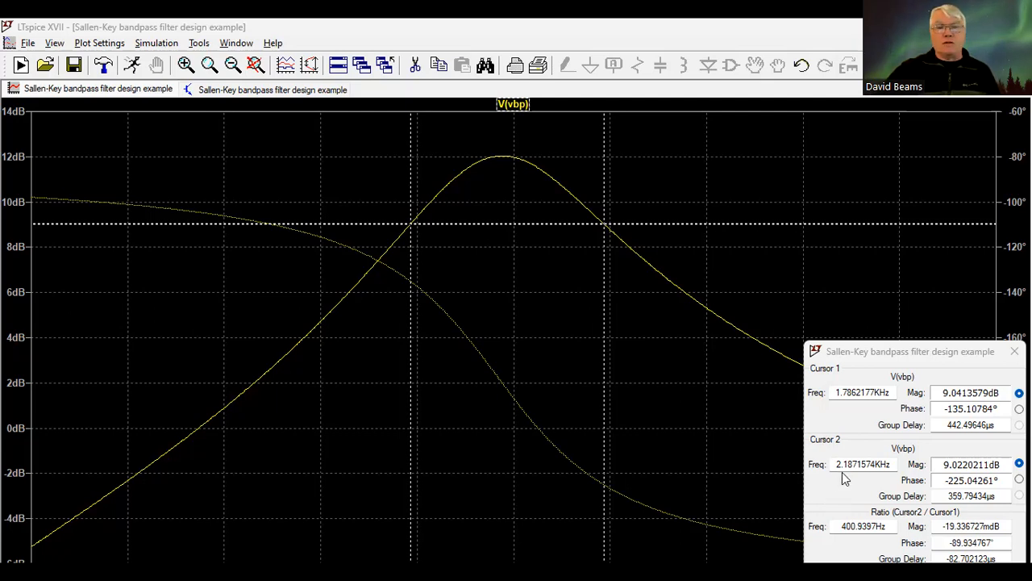
pyautogui.moveTo(542, 149)
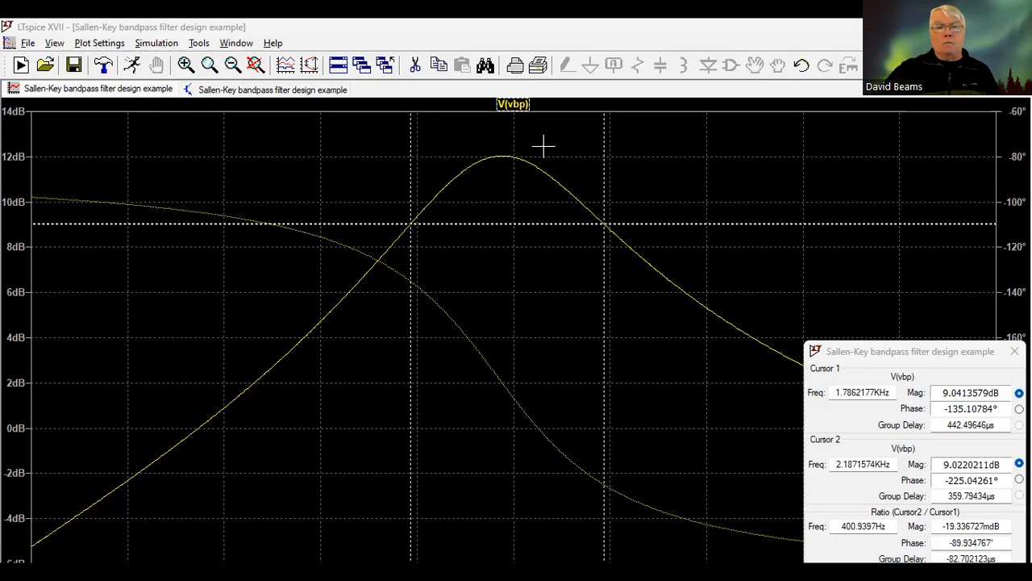